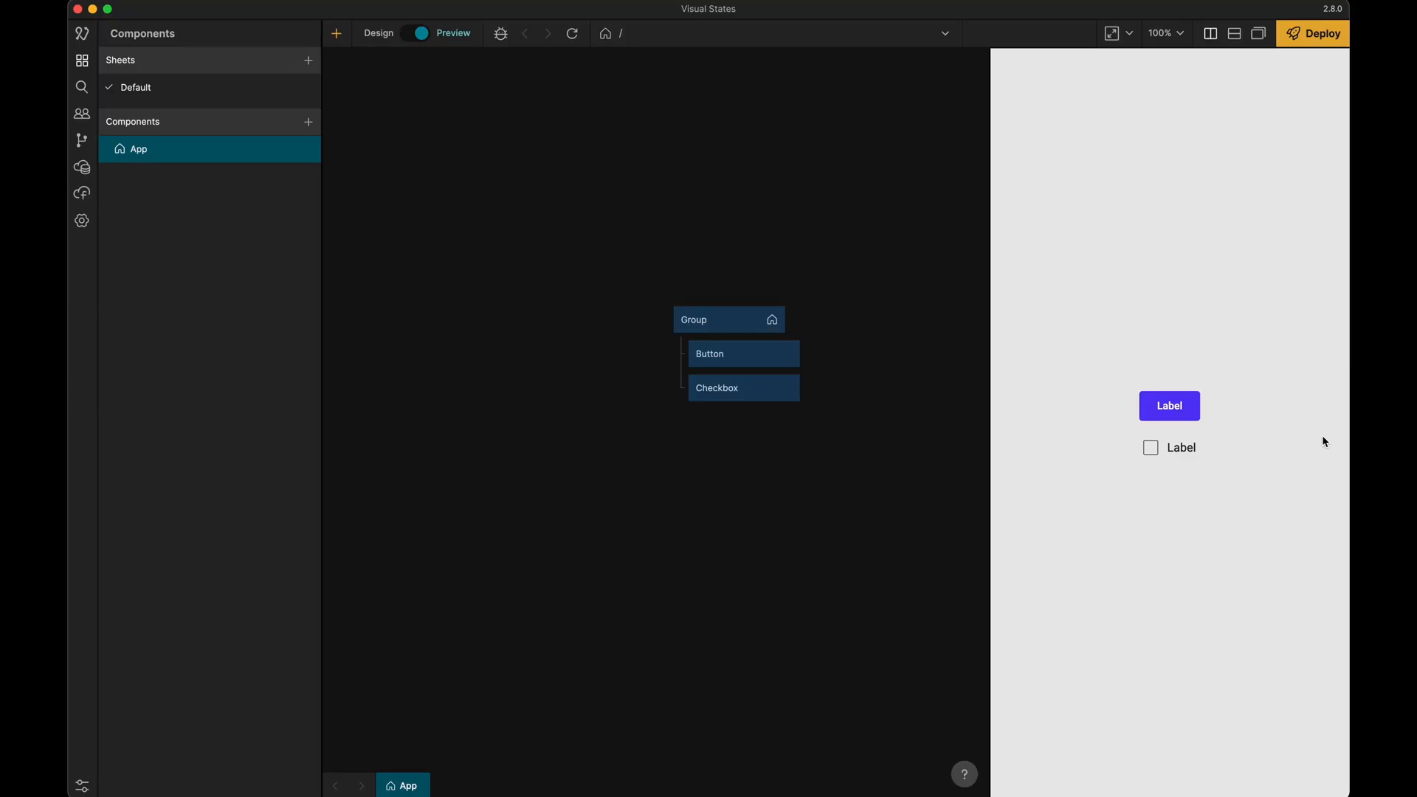
{"action": "mouse_move", "coordinate": [847, 352]}
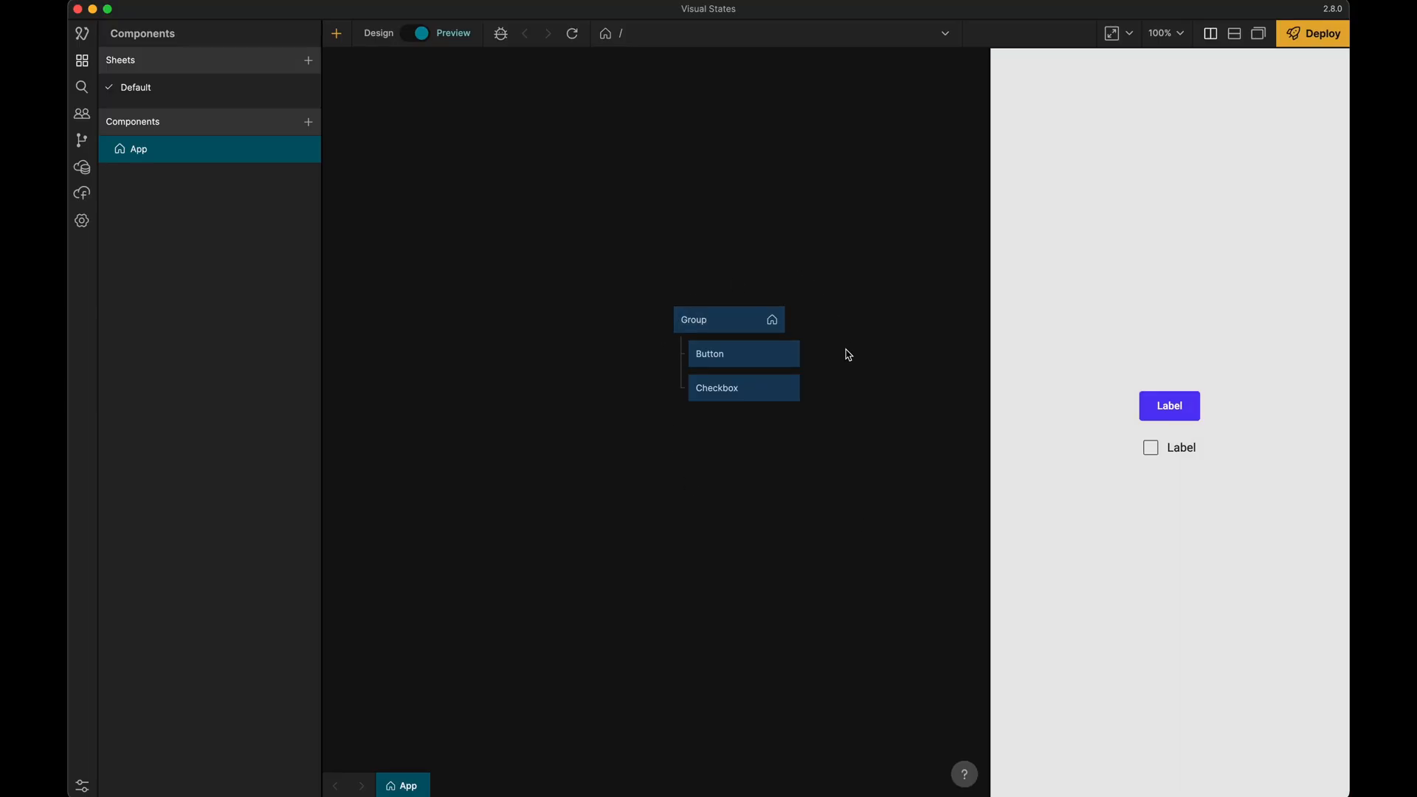
{"action": "mouse_move", "coordinate": [743, 353]}
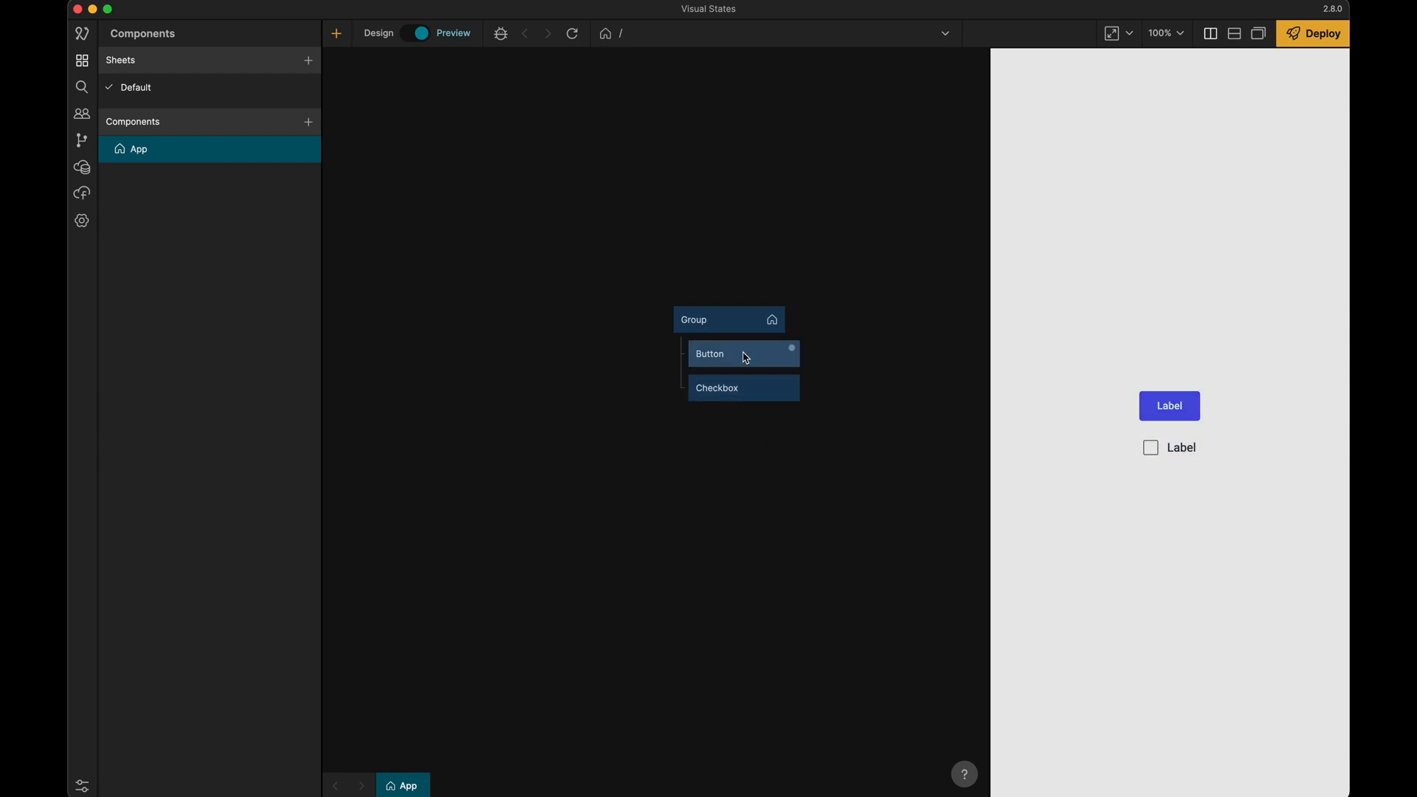
Inspect the Button node's properties, then clear the selection on empty canvas
{"action": "left_click", "coordinate": [710, 352]}
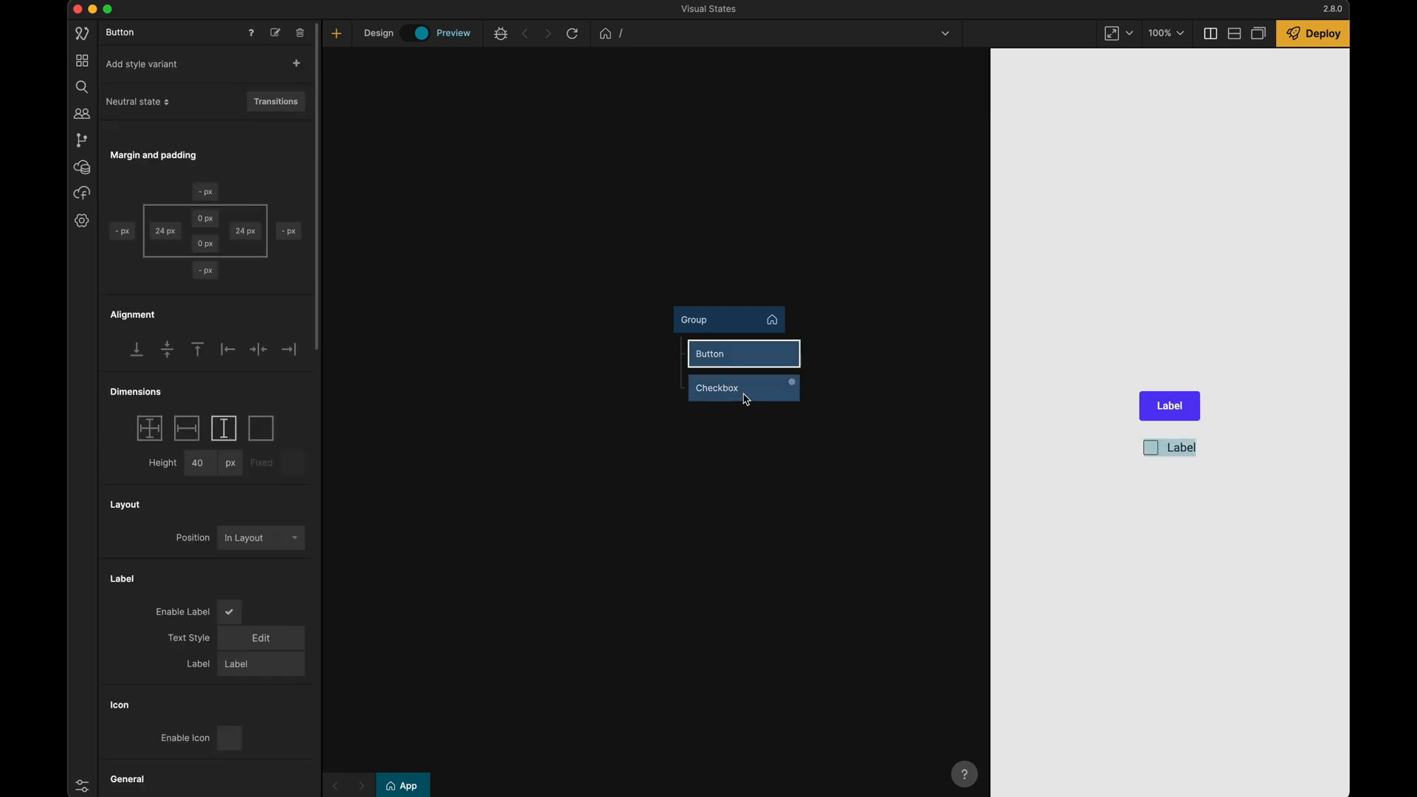
{"action": "left_click", "coordinate": [710, 353]}
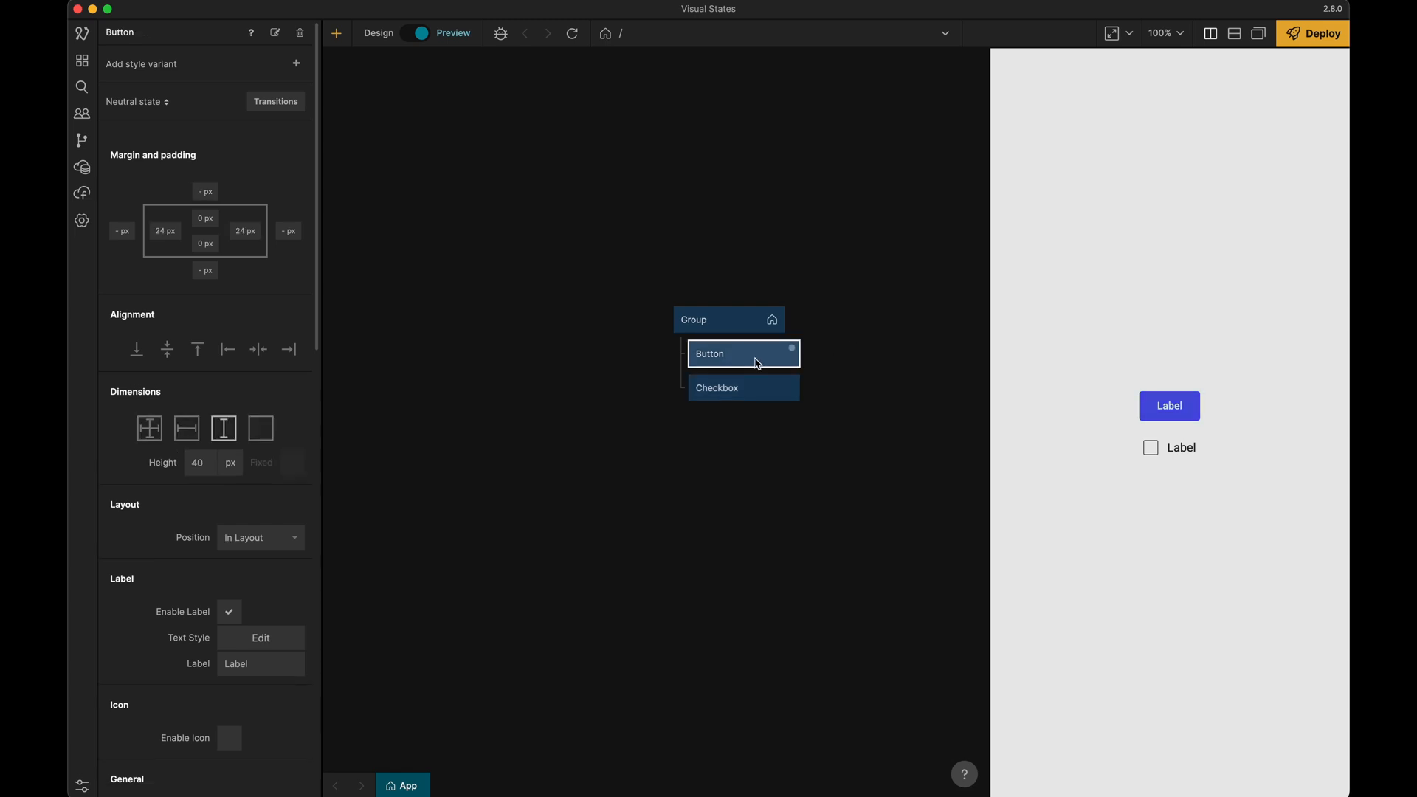
{"action": "left_click", "coordinate": [81, 59]}
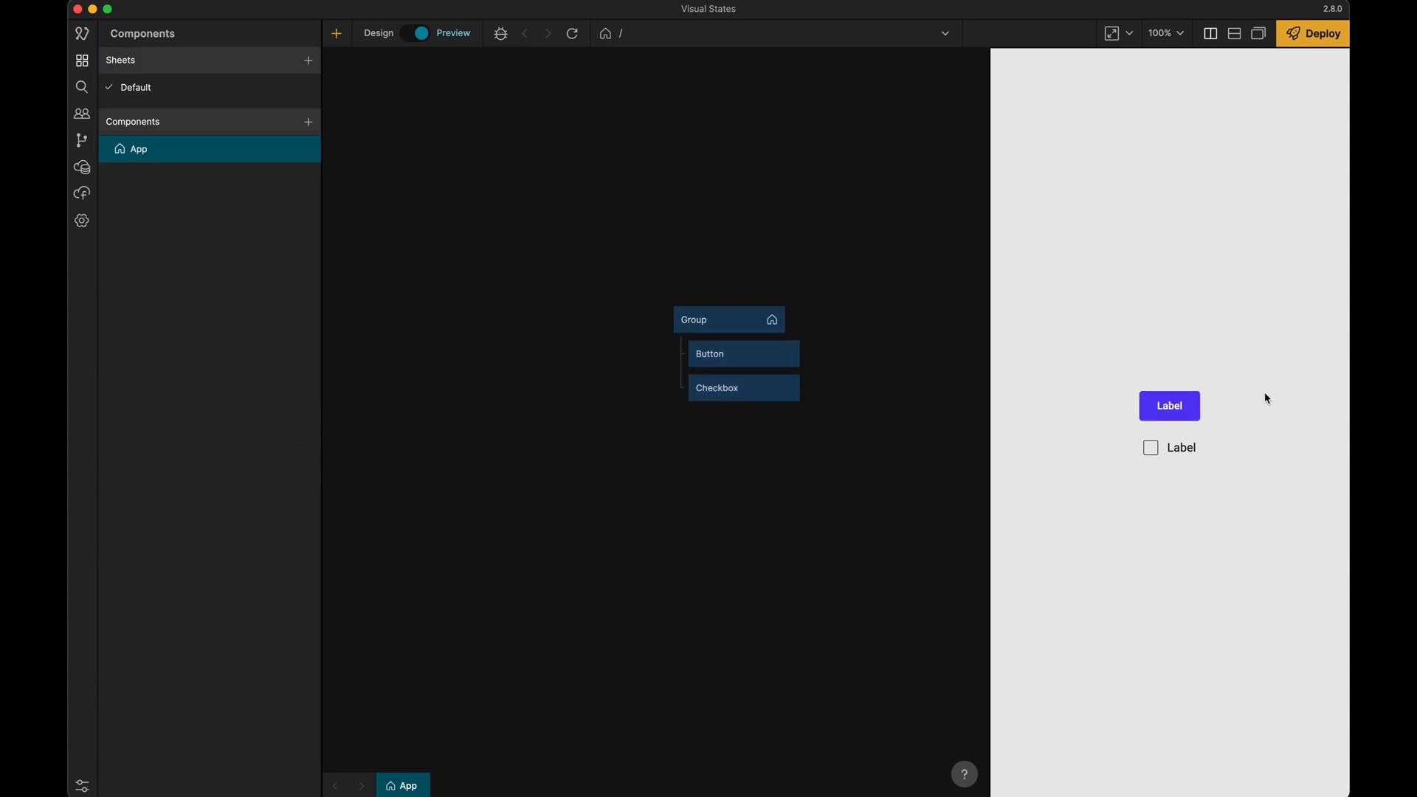
{"action": "mouse_move", "coordinate": [1218, 409]}
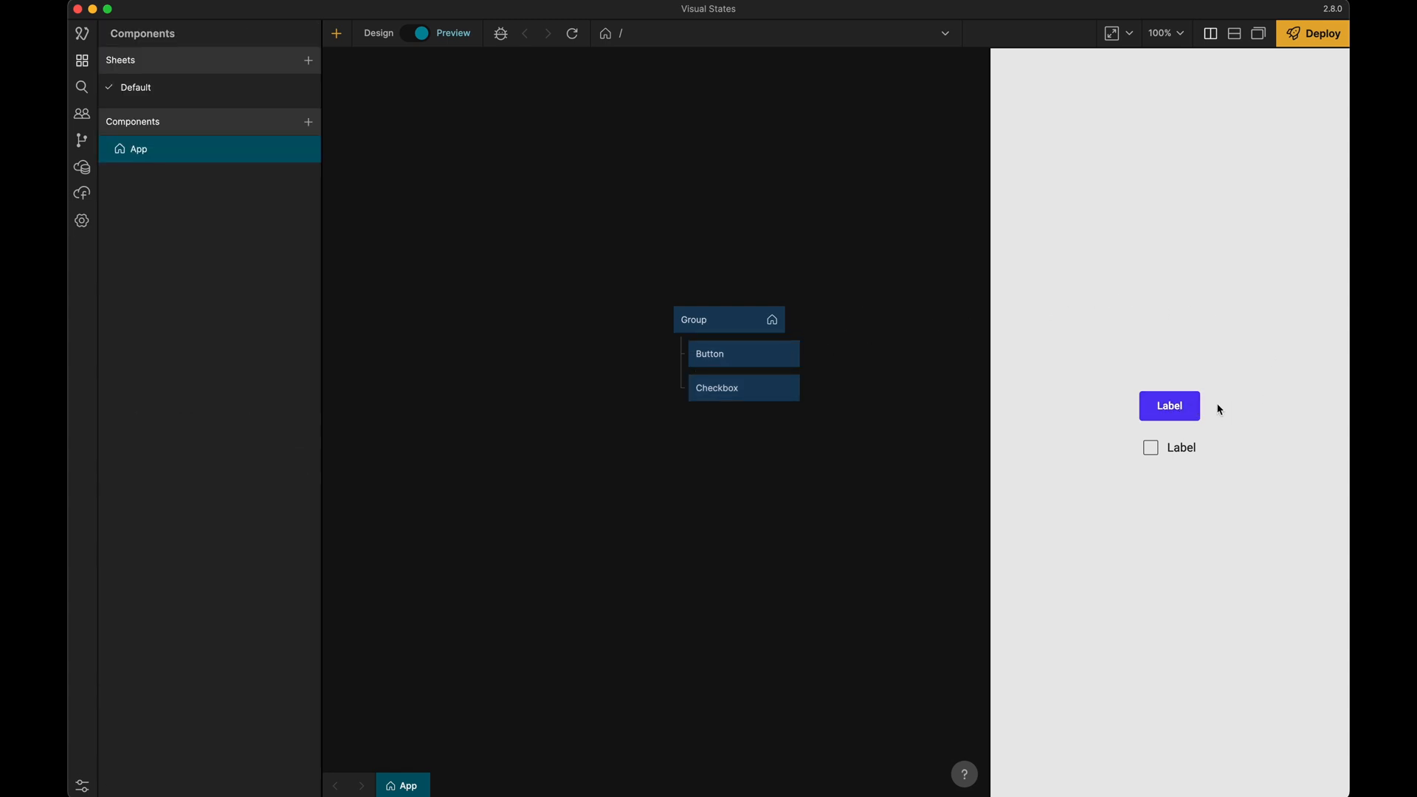
{"action": "mouse_move", "coordinate": [1217, 456]}
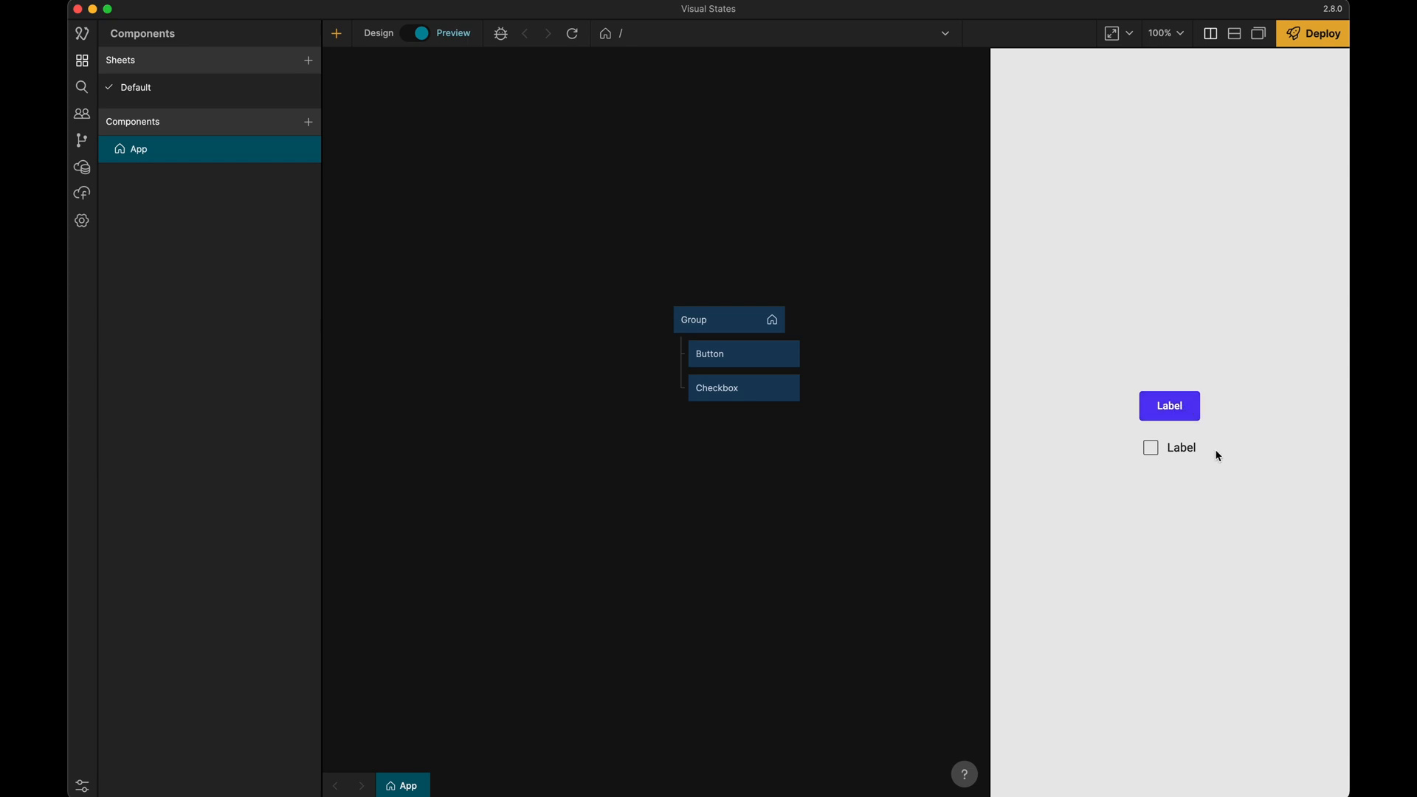
Tick the checkbox in the running app preview
{"action": "left_click", "coordinate": [1150, 447]}
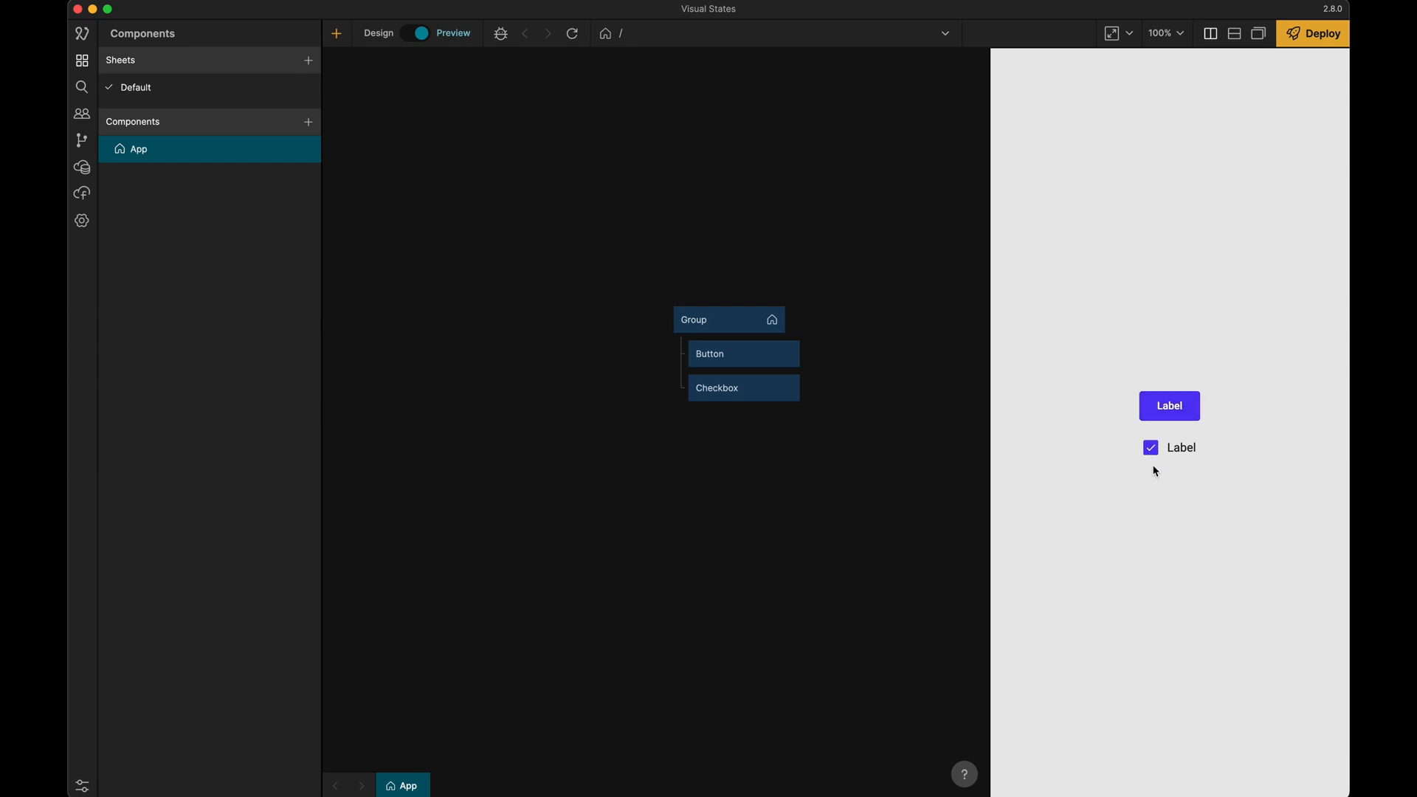
{"action": "left_click", "coordinate": [710, 353]}
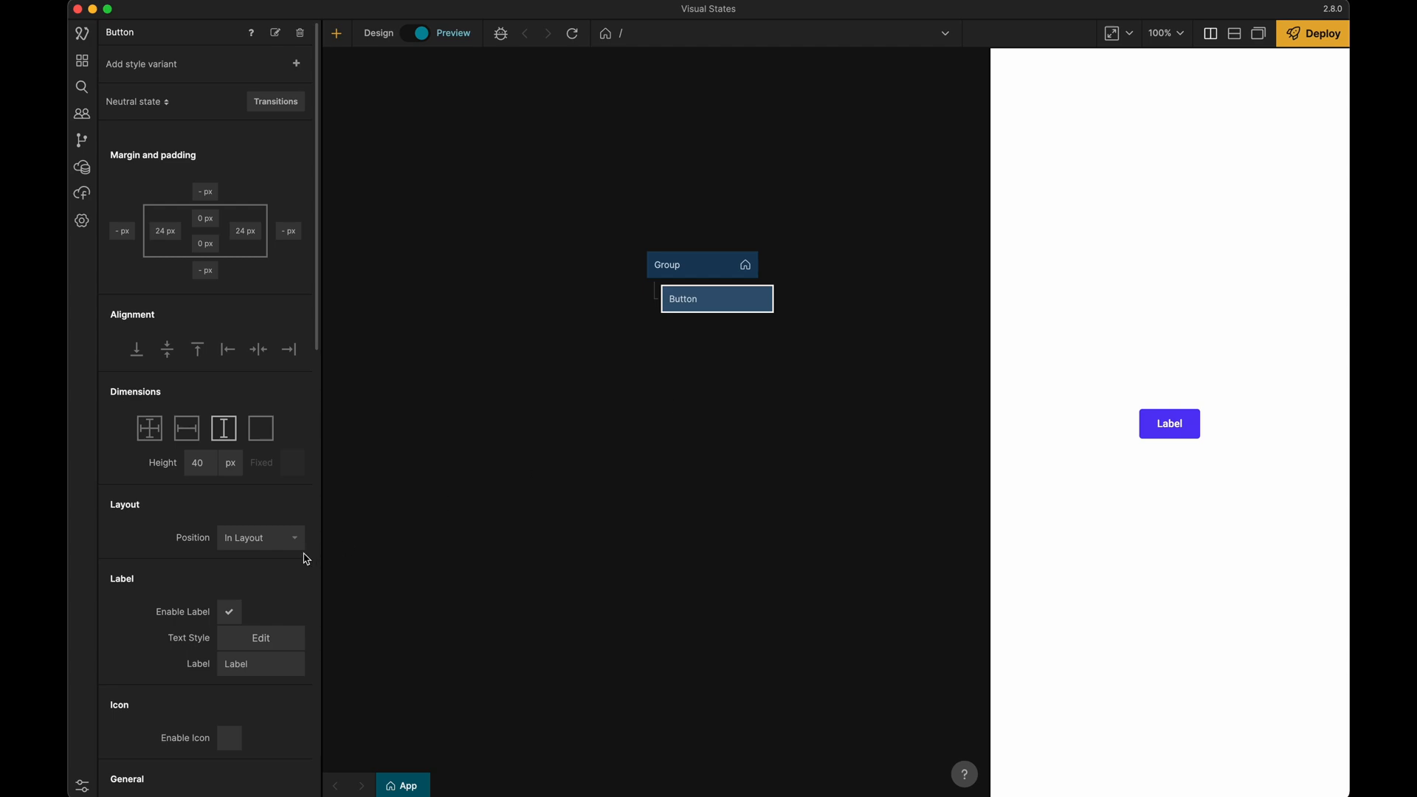
Set the button's Background Color style to Dark so the preview shows a black button
{"action": "scroll", "scroll_direction": "down", "scroll_amount": 3}
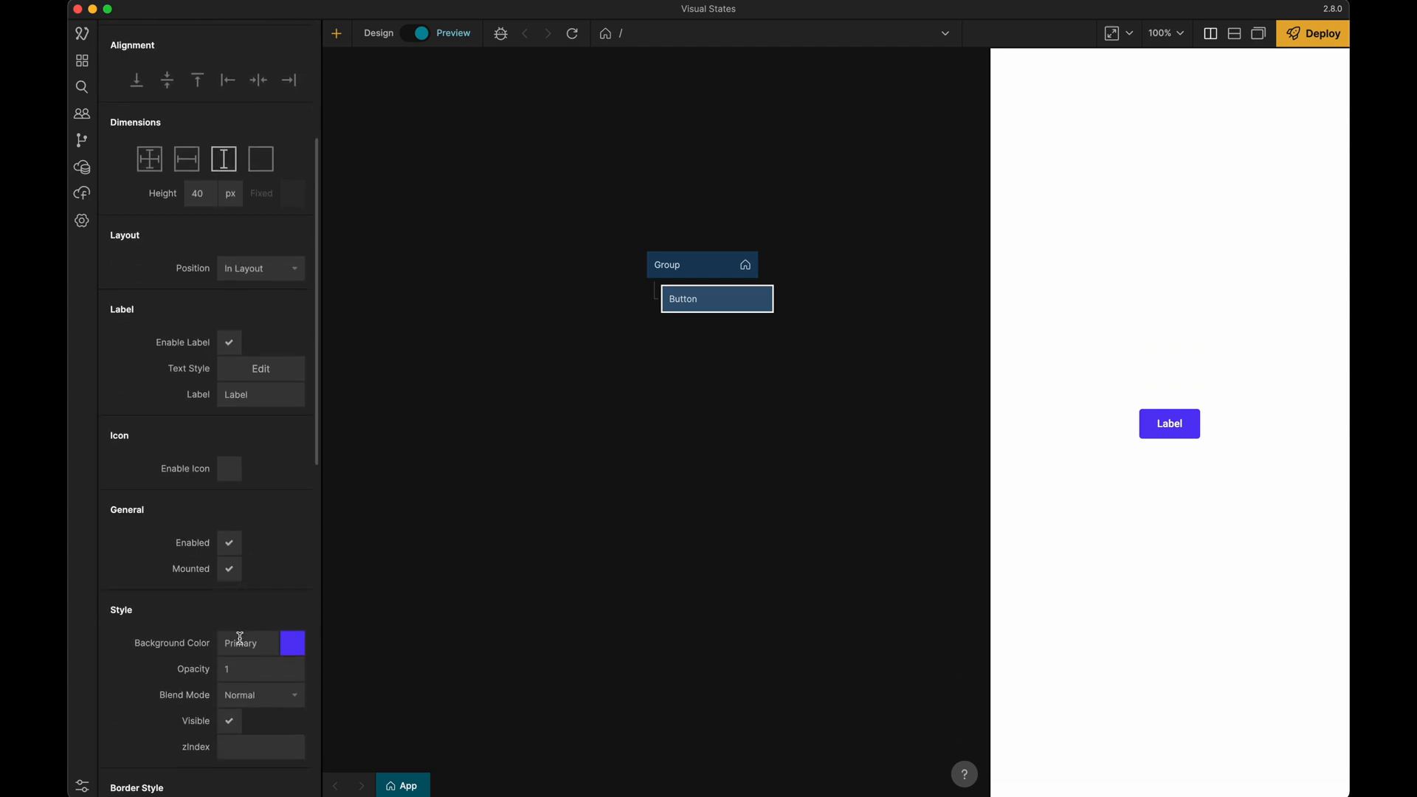
{"action": "left_click", "coordinate": [256, 642]}
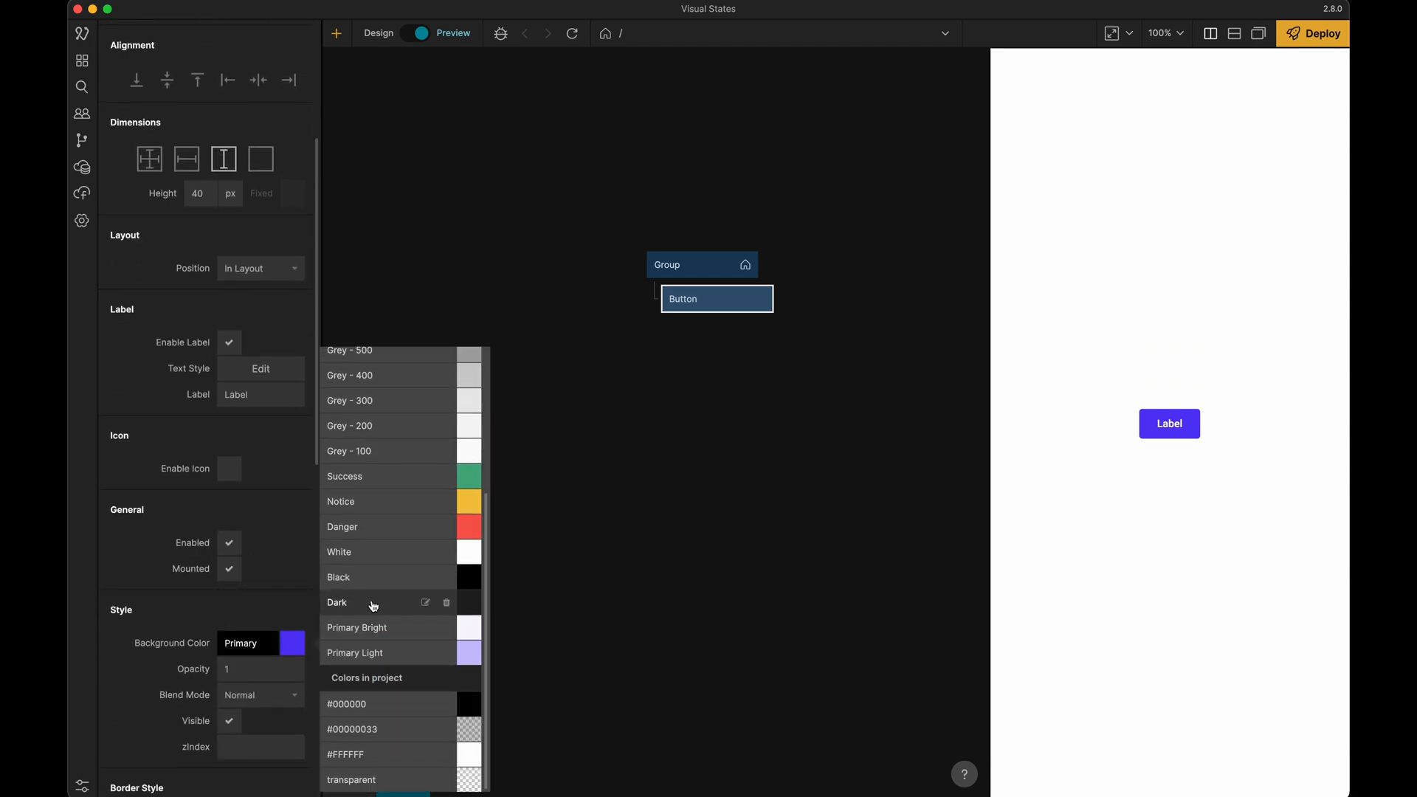
{"action": "left_click", "coordinate": [337, 602]}
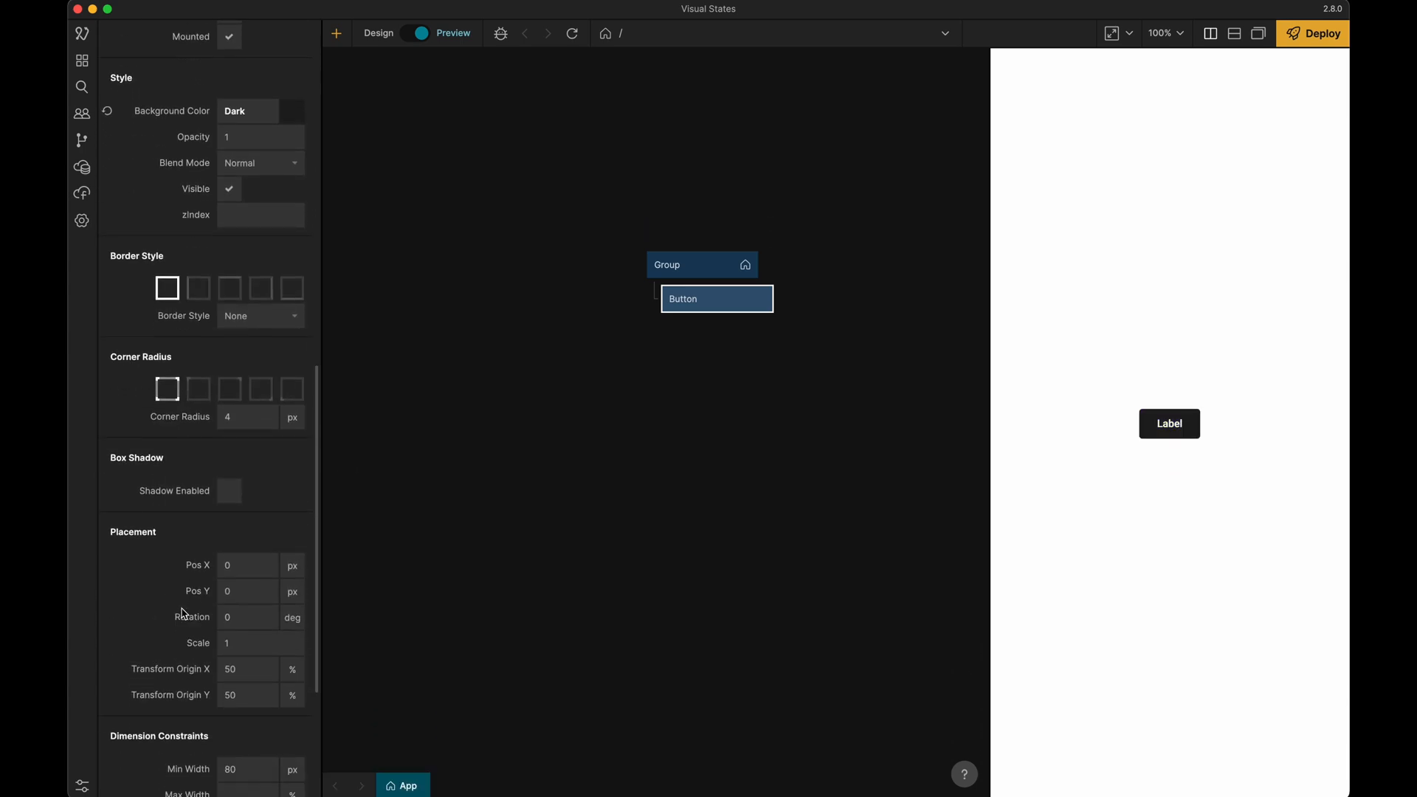
{"action": "scroll", "scroll_direction": "down", "scroll_amount": 3}
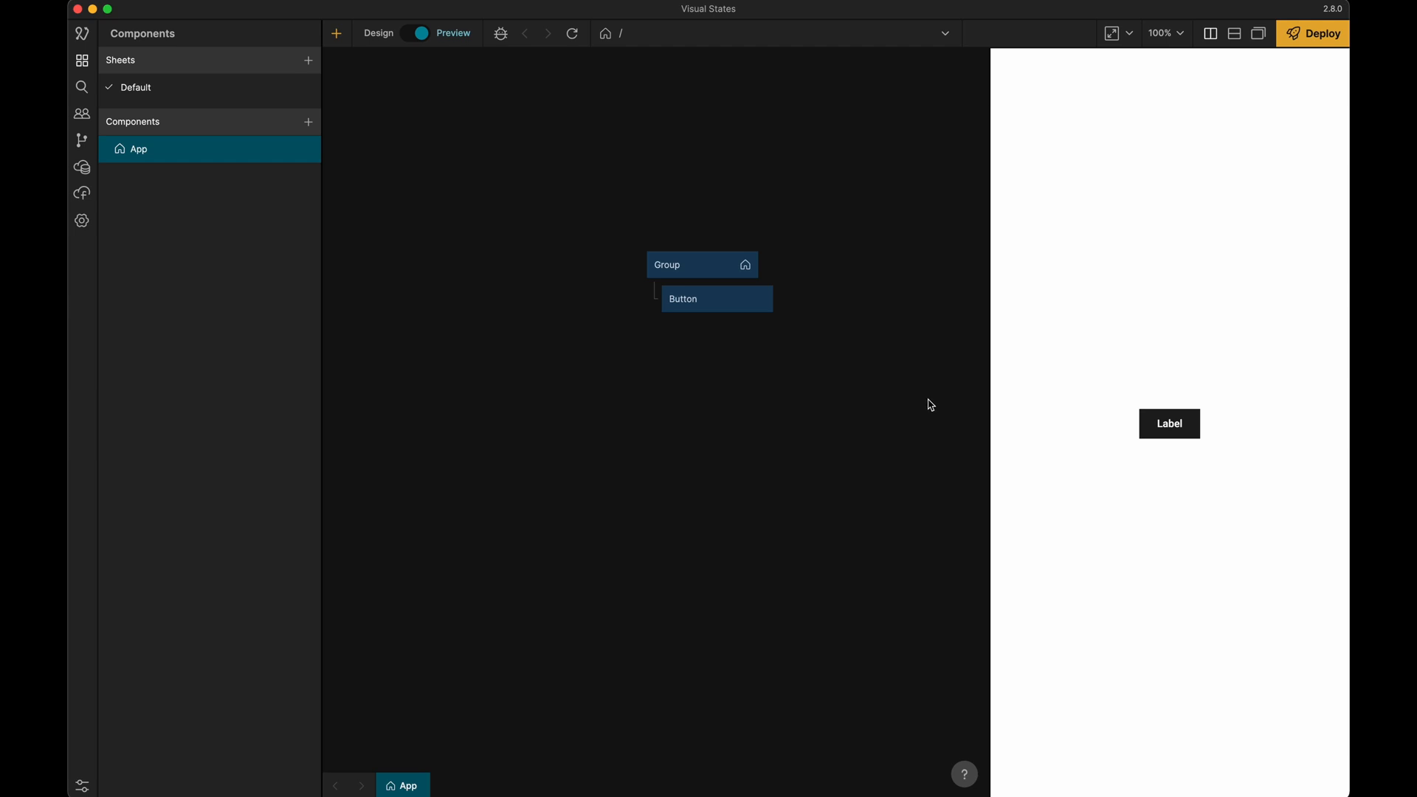
{"action": "mouse_move", "coordinate": [1141, 434]}
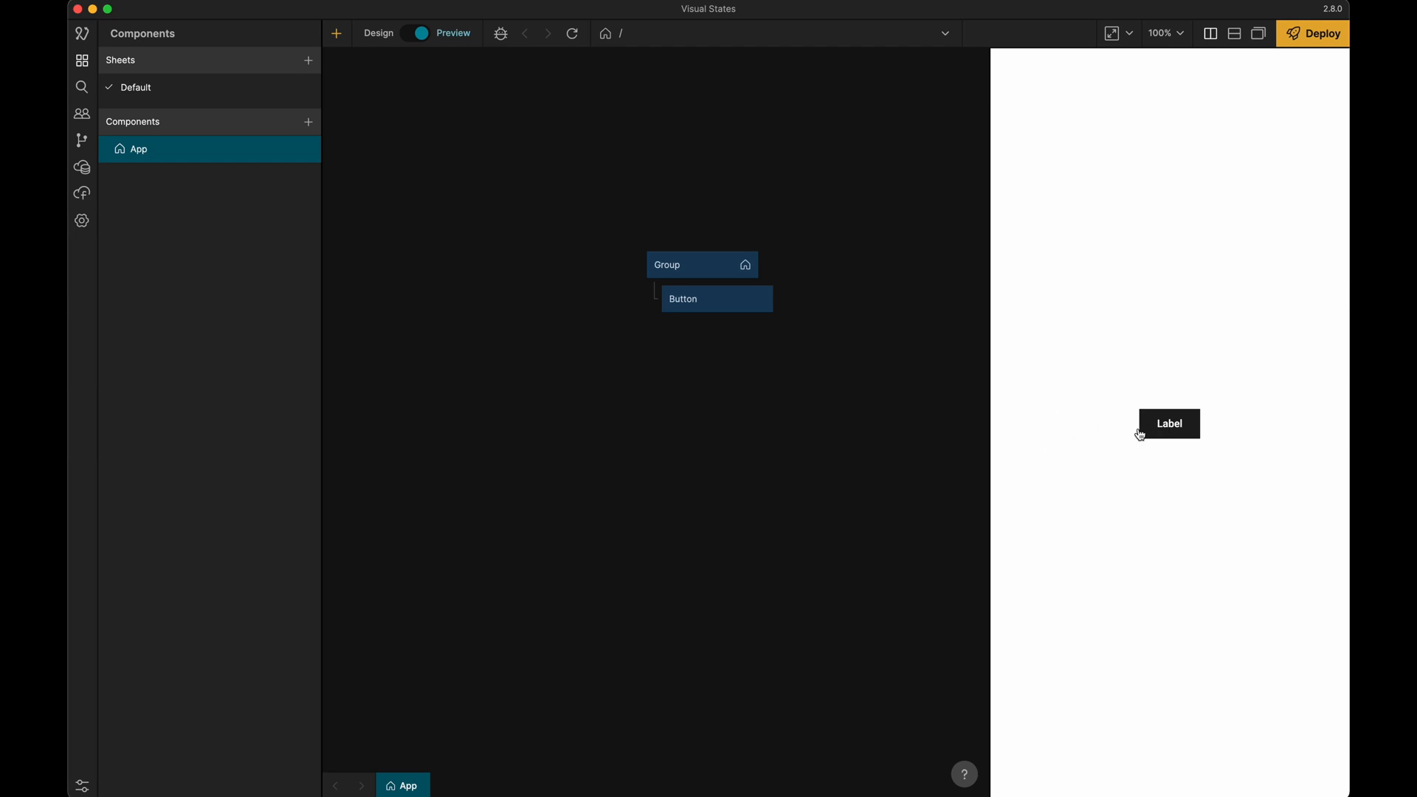
{"action": "mouse_move", "coordinate": [1168, 432]}
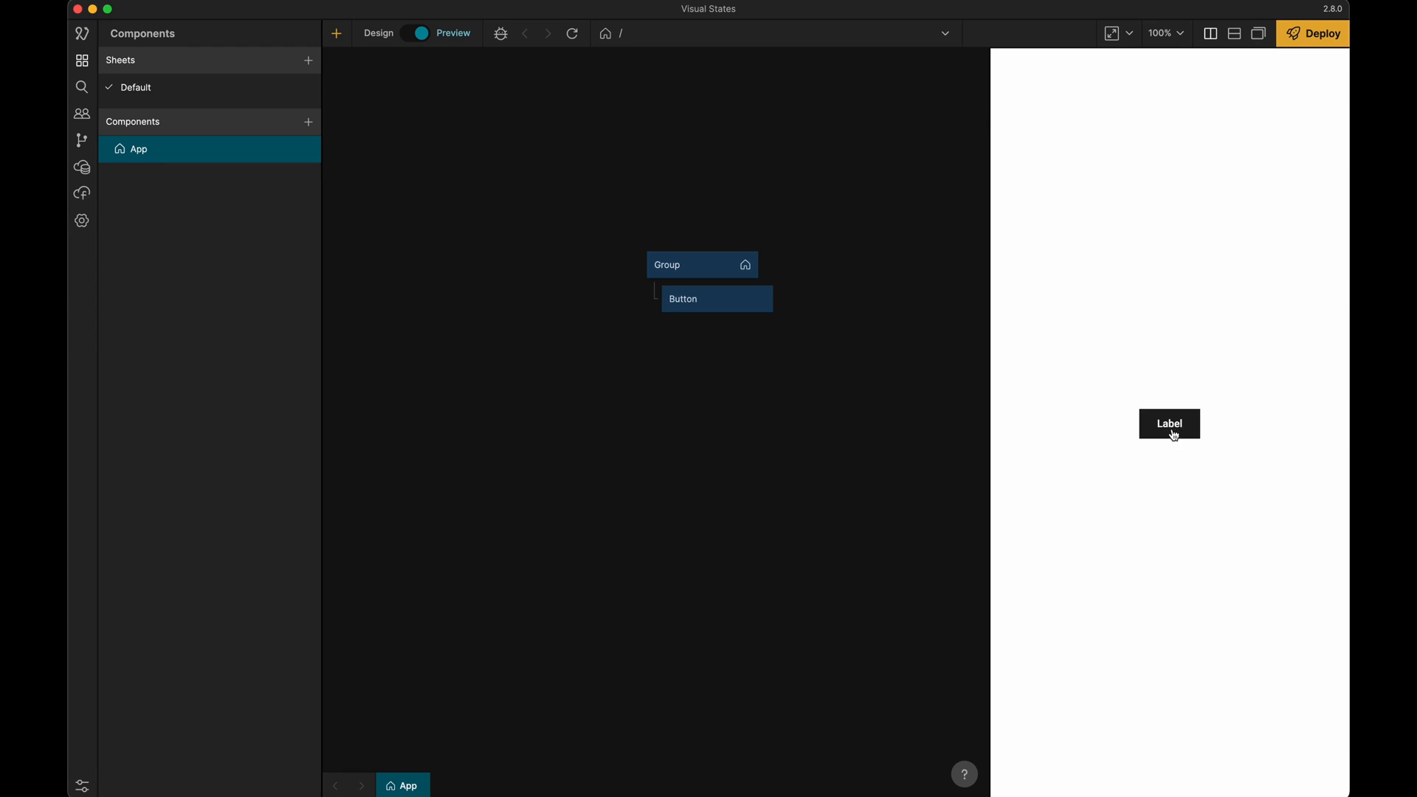
{"action": "mouse_move", "coordinate": [1174, 430]}
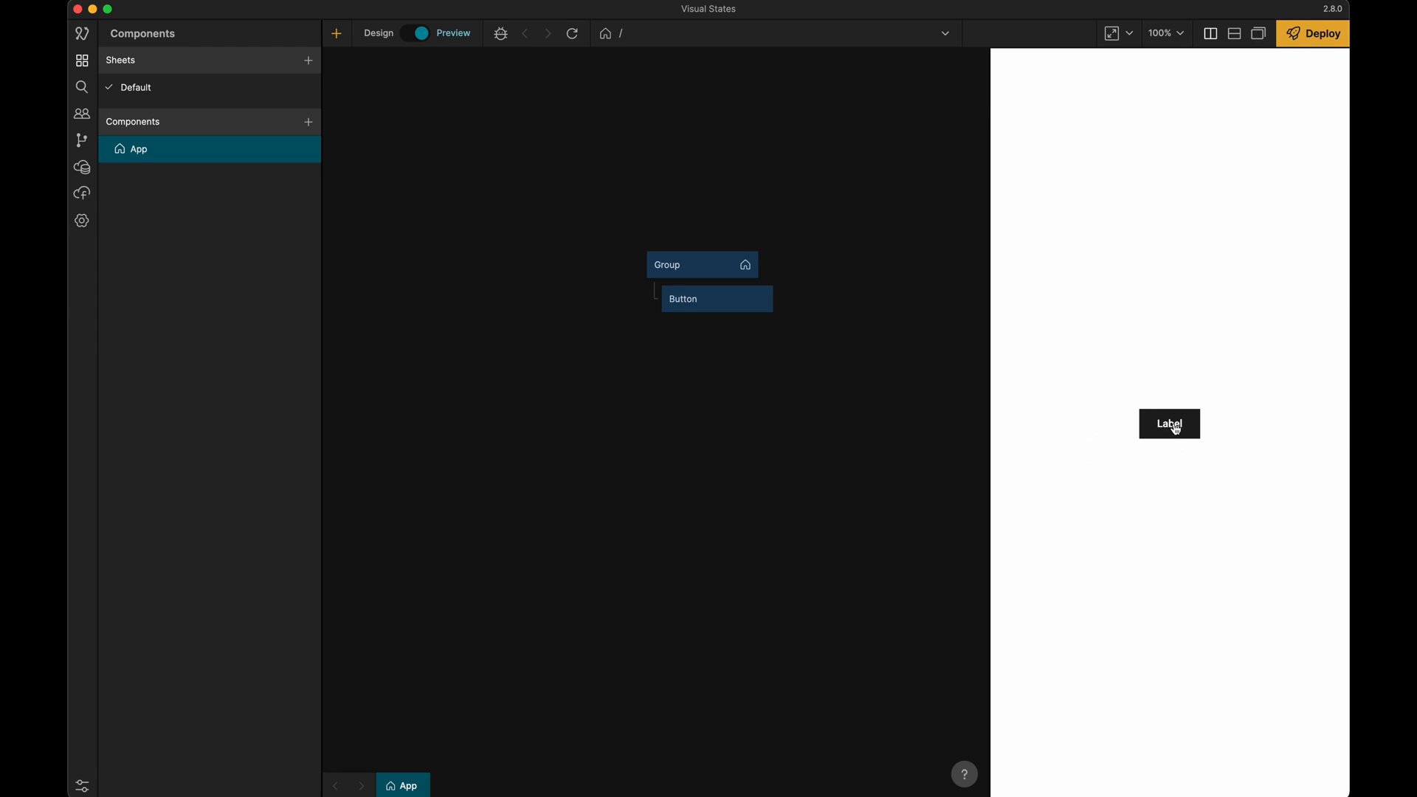
{"action": "mouse_move", "coordinate": [1116, 413]}
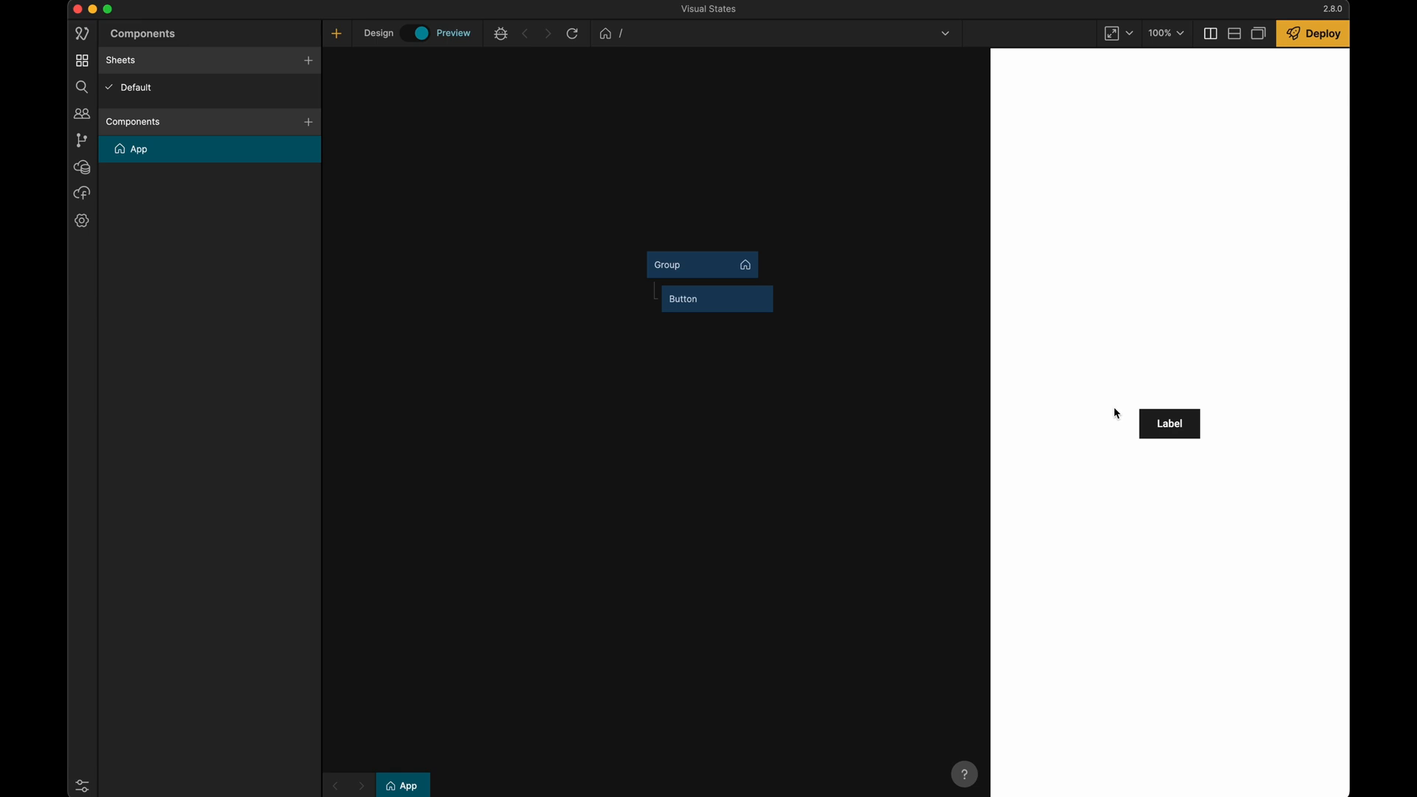
{"action": "left_click", "coordinate": [682, 299]}
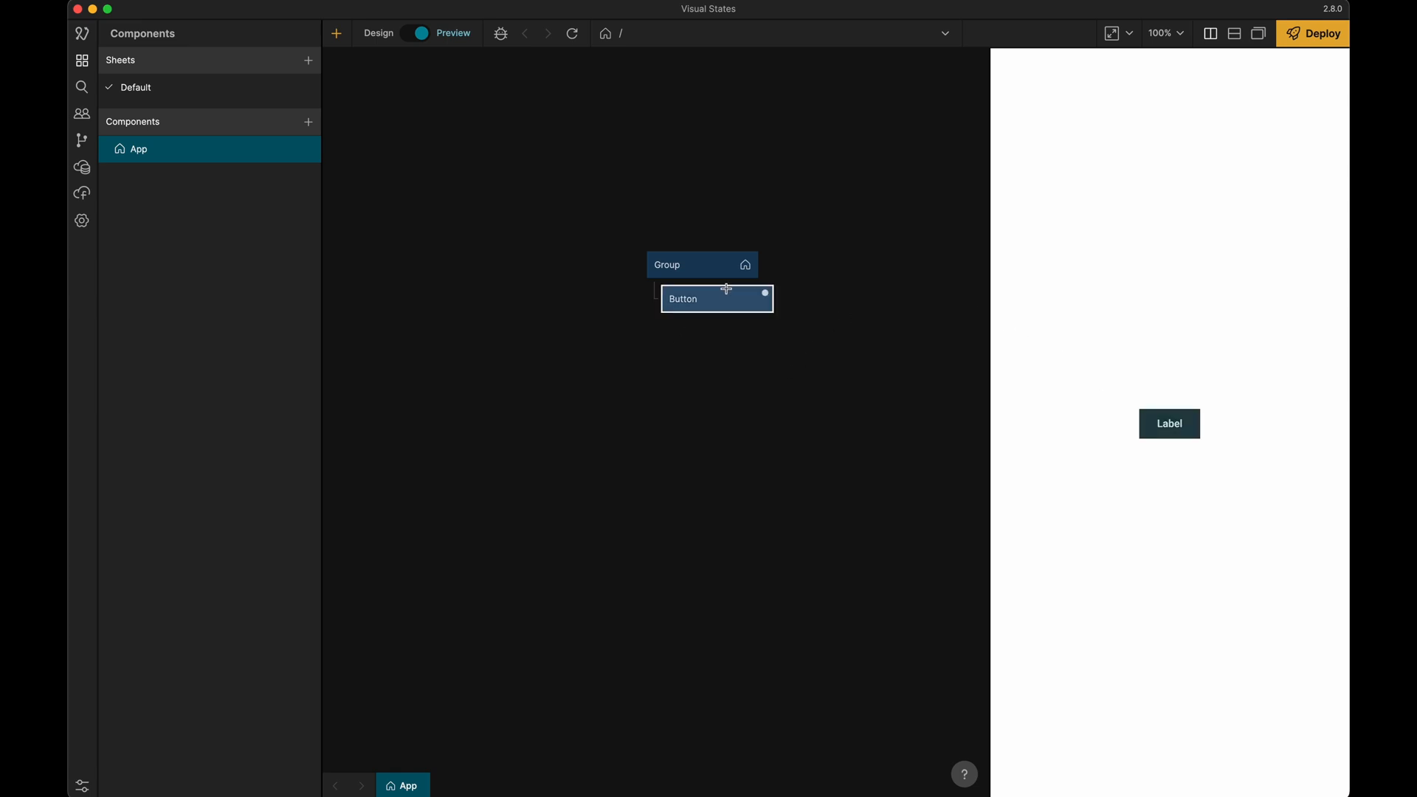
Switch the Button's visual state editor from Neutral to Hover
{"action": "left_click", "coordinate": [682, 298]}
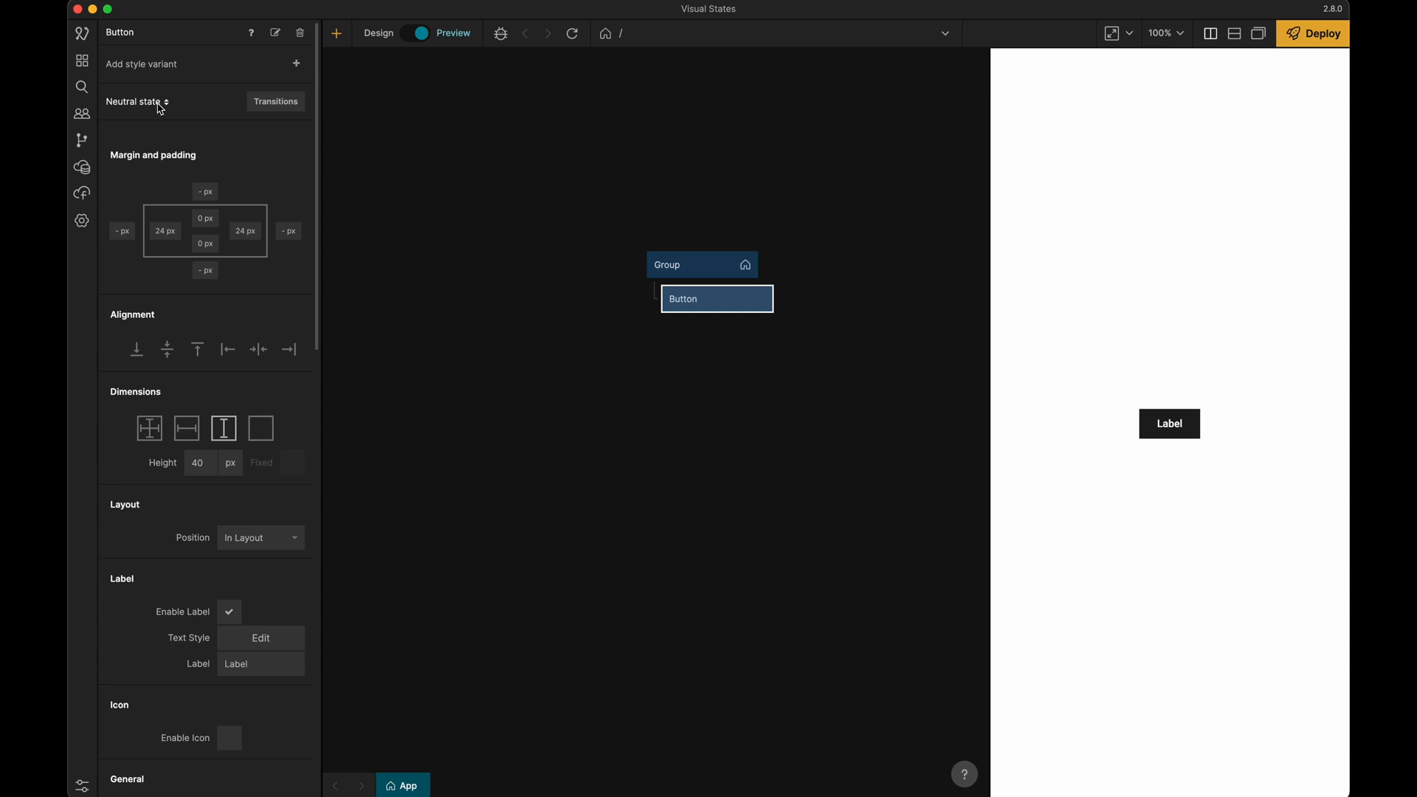
{"action": "left_click", "coordinate": [134, 102]}
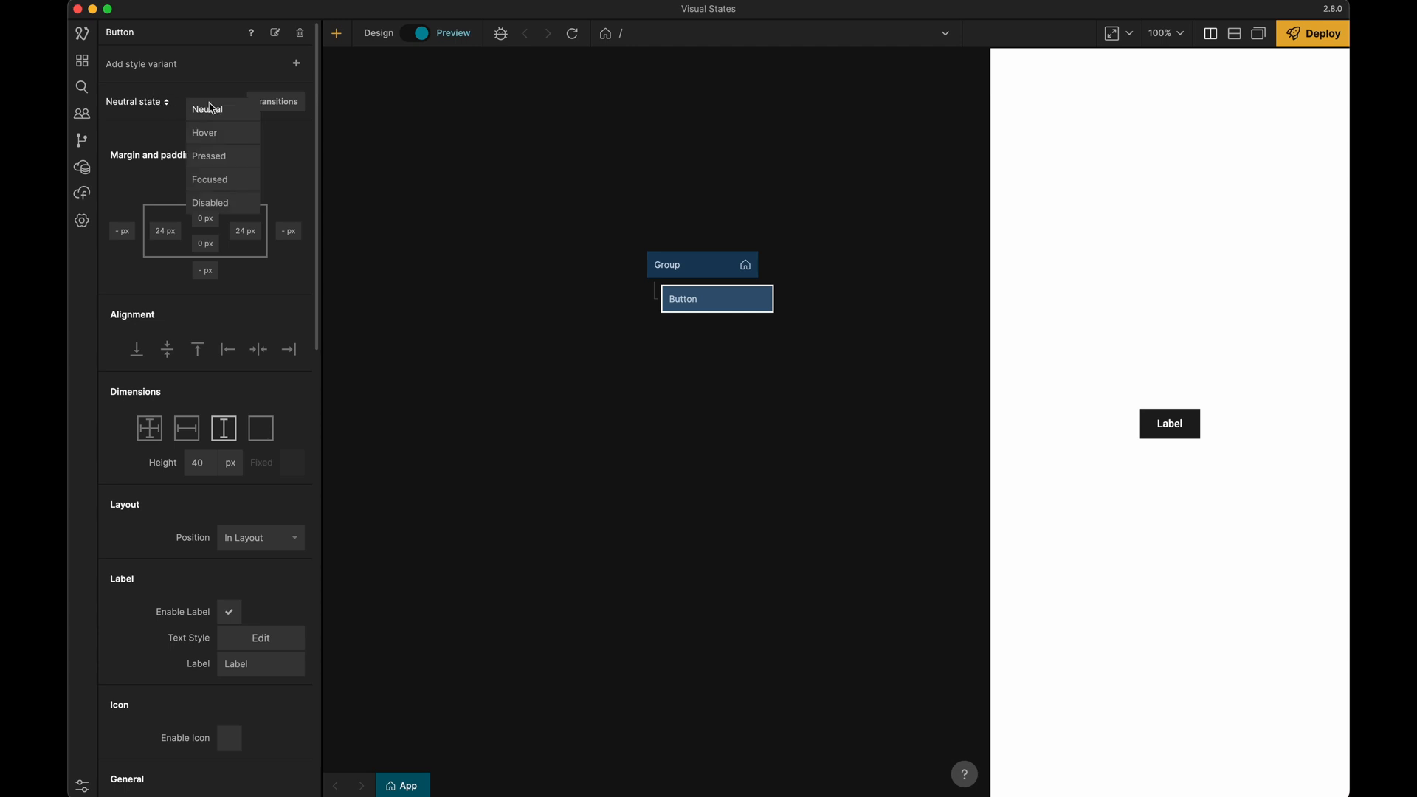
{"action": "left_click", "coordinate": [203, 133]}
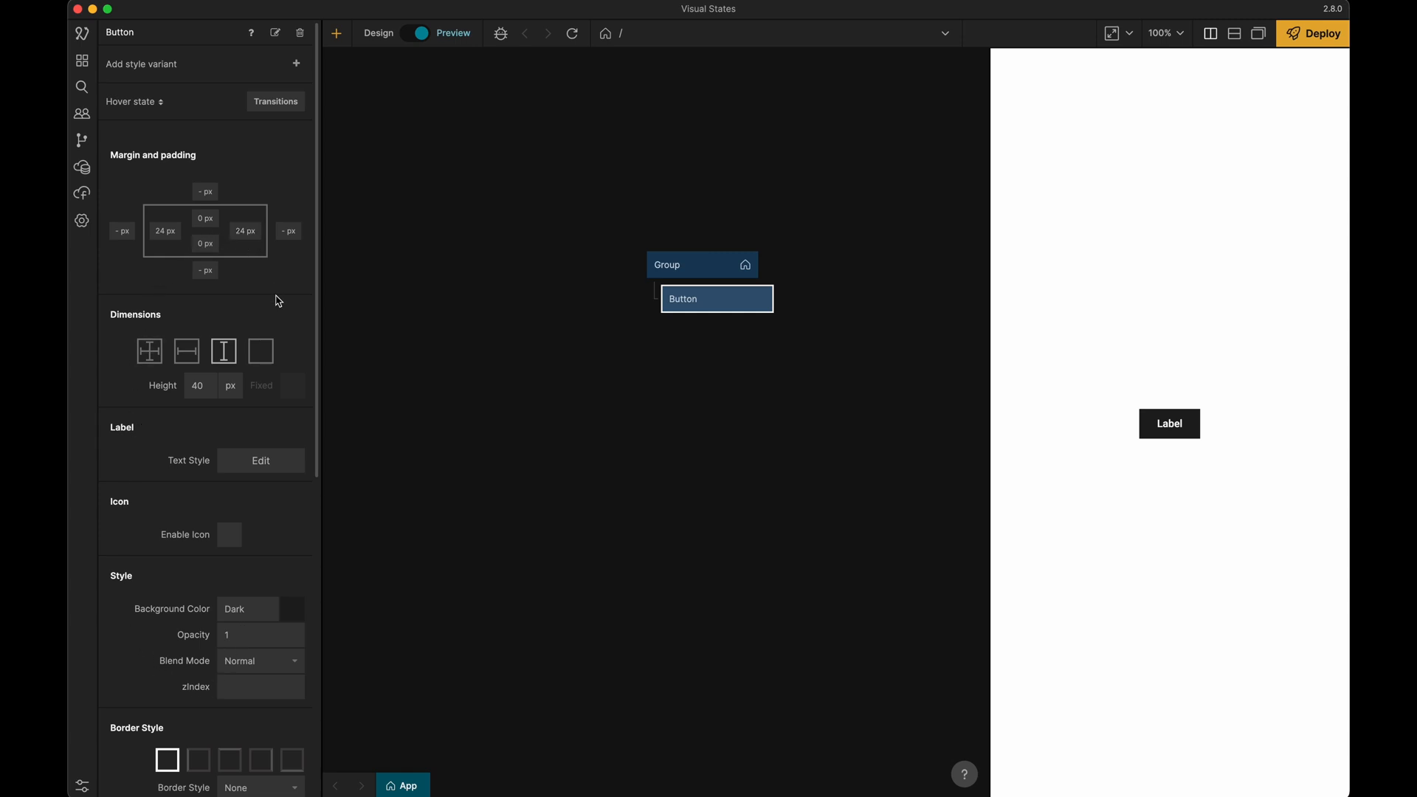
{"action": "scroll", "scroll_direction": "up", "scroll_amount": 3}
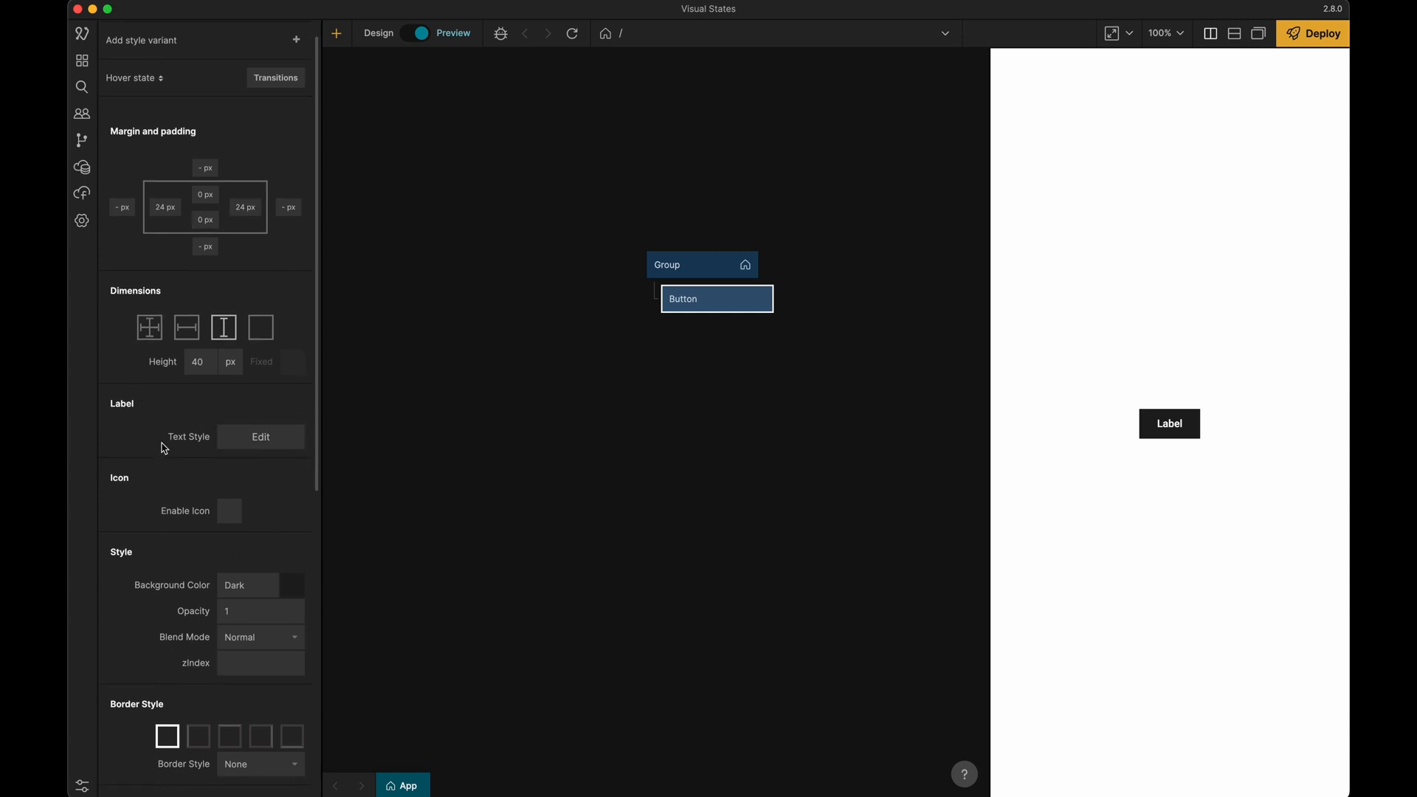
{"action": "scroll", "scroll_direction": "down", "scroll_amount": 3}
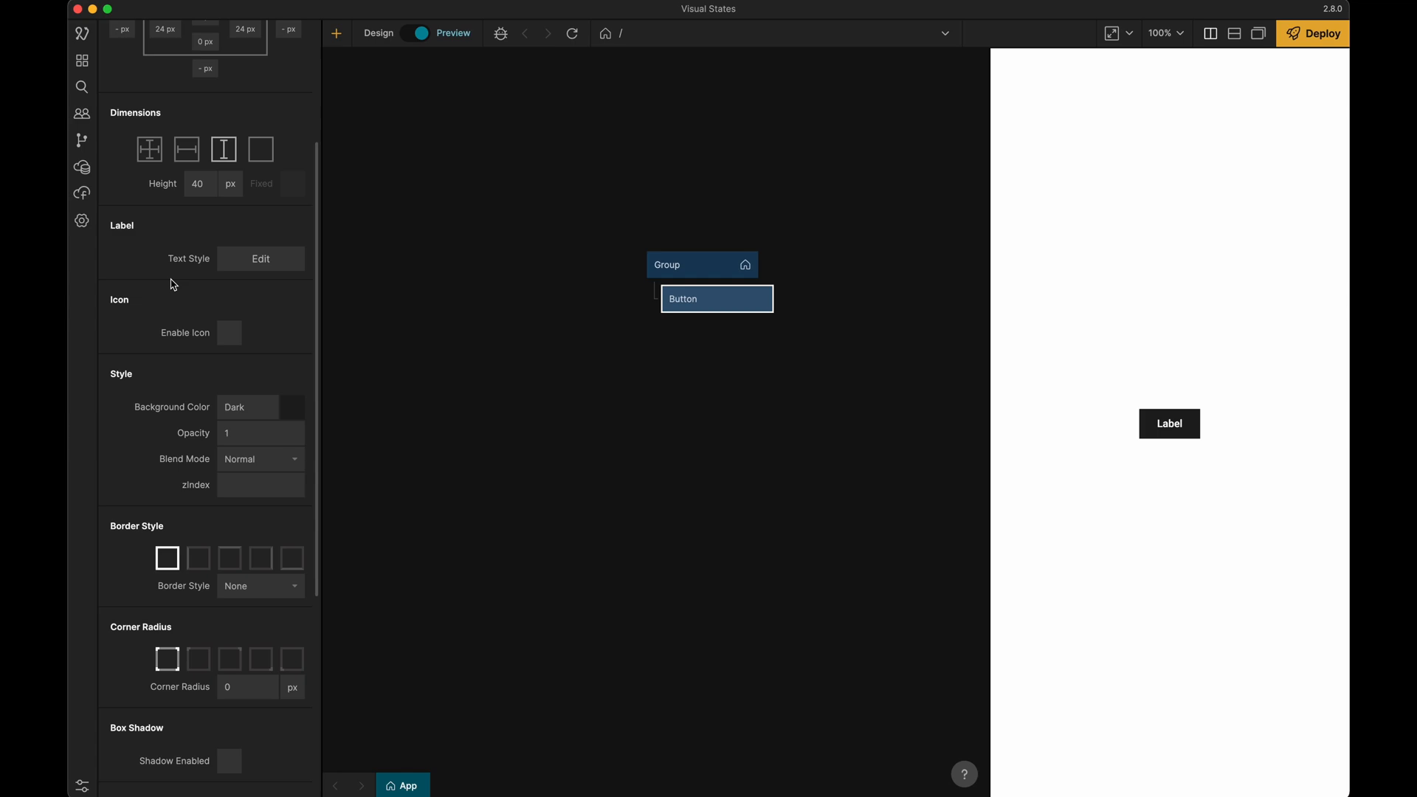
{"action": "mouse_move", "coordinate": [104, 330]}
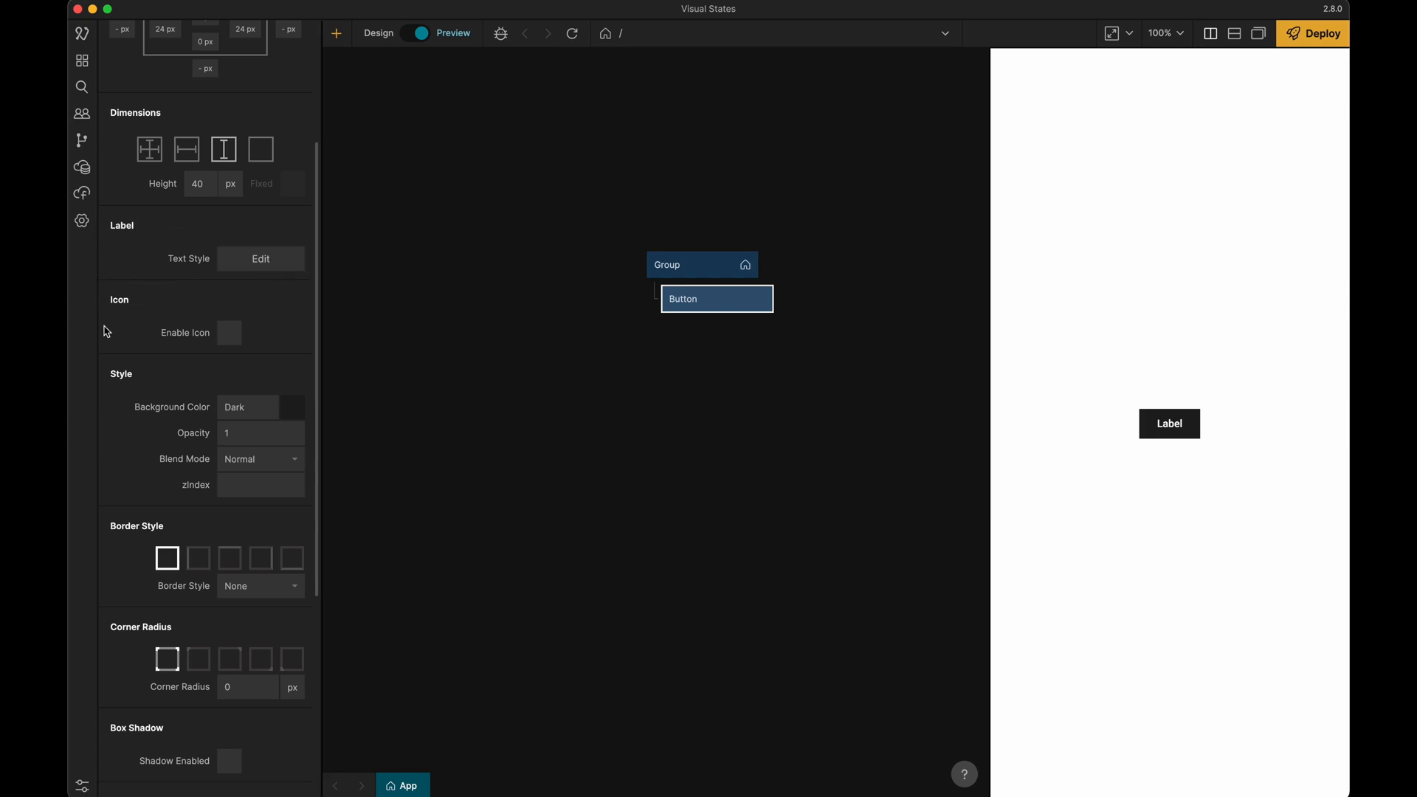
{"action": "mouse_move", "coordinate": [133, 365]}
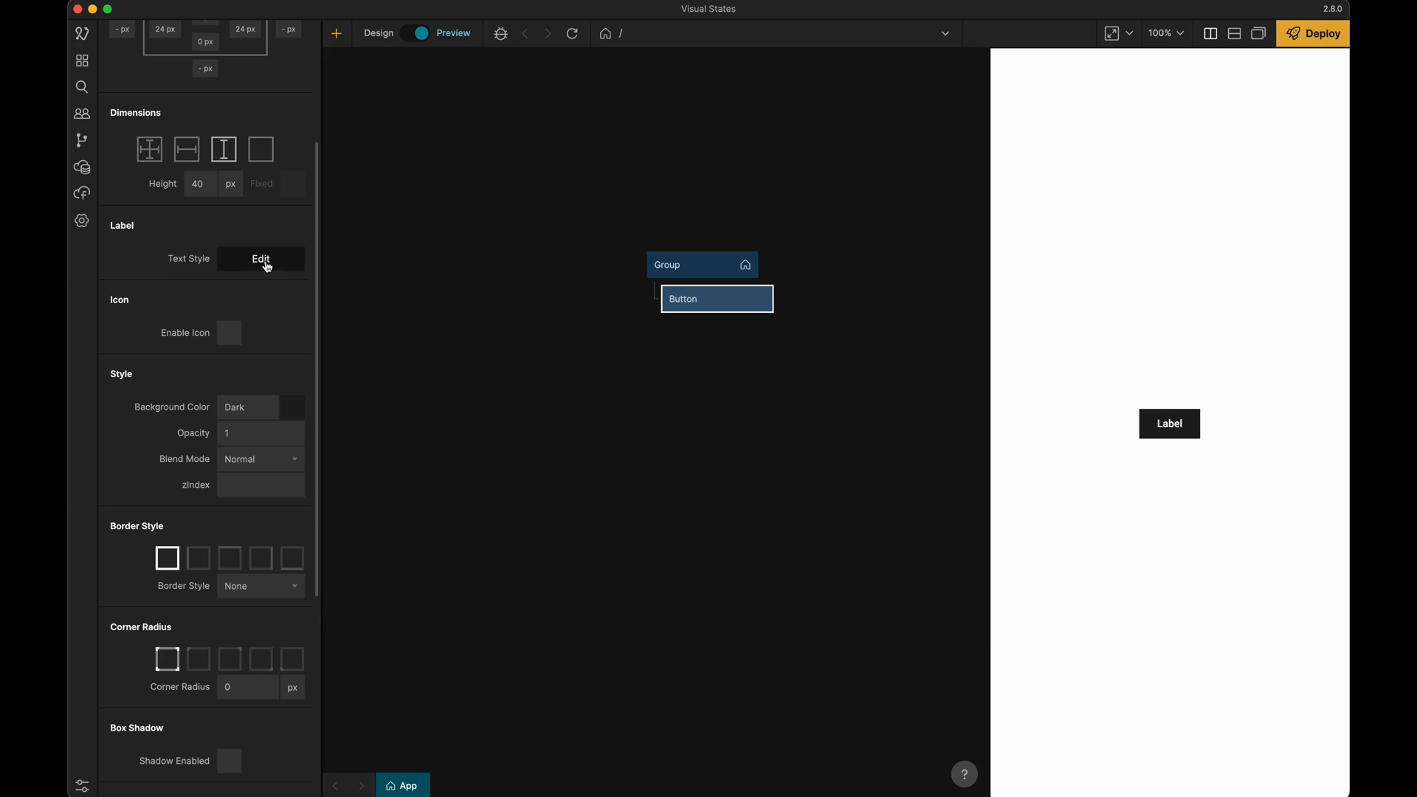
Review the hover label text style and set the hover background to Primary Light
{"action": "left_click", "coordinate": [259, 259]}
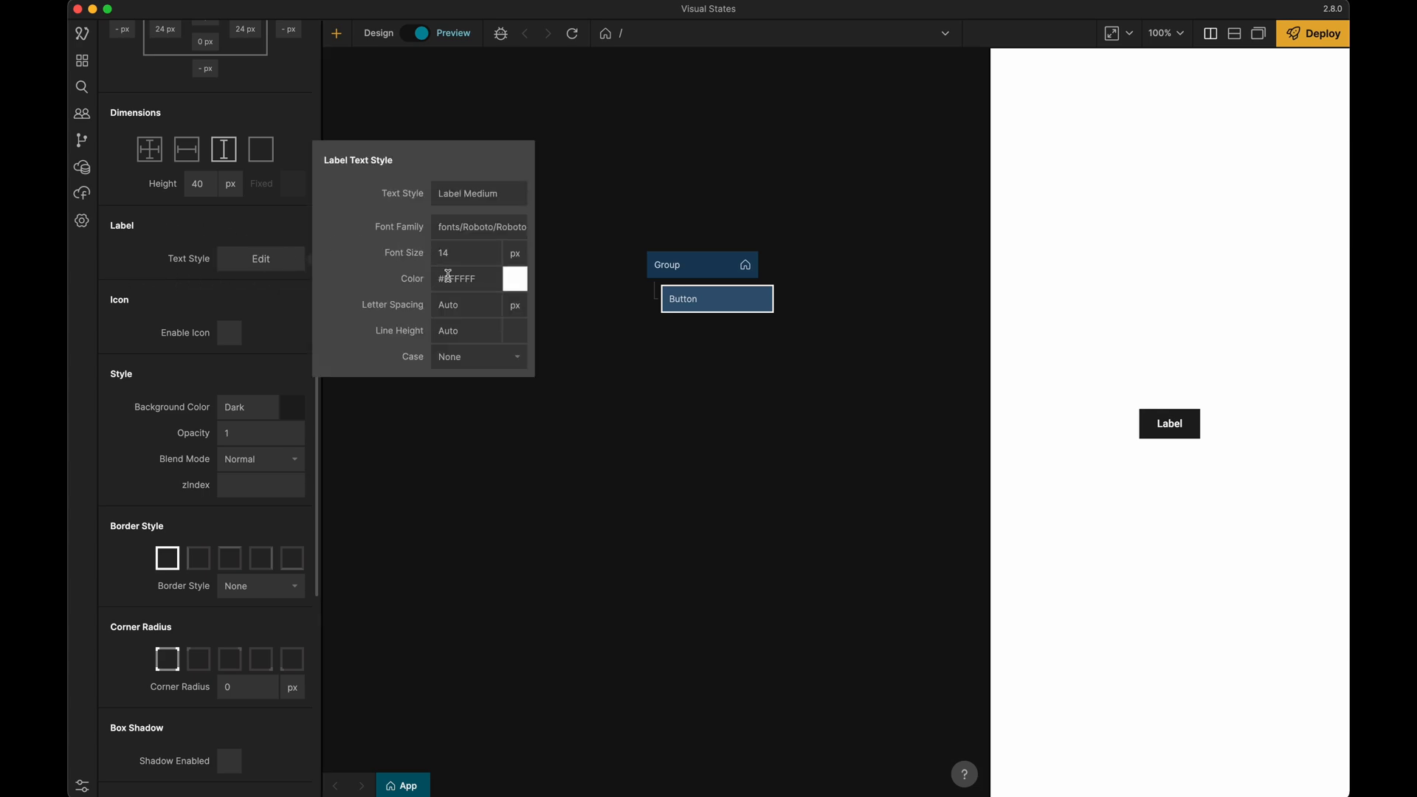
{"action": "left_click", "coordinate": [513, 279]}
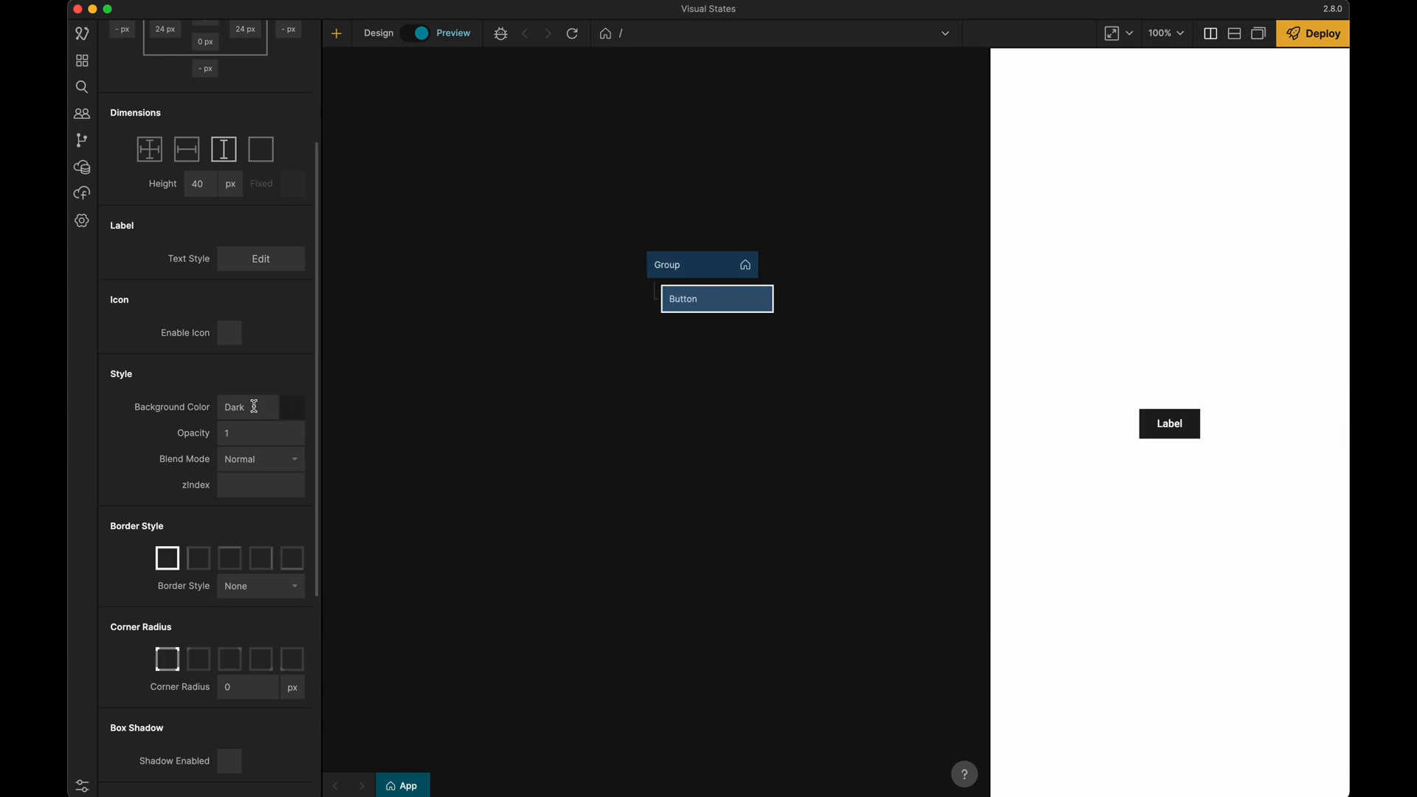
{"action": "left_click", "coordinate": [247, 408]}
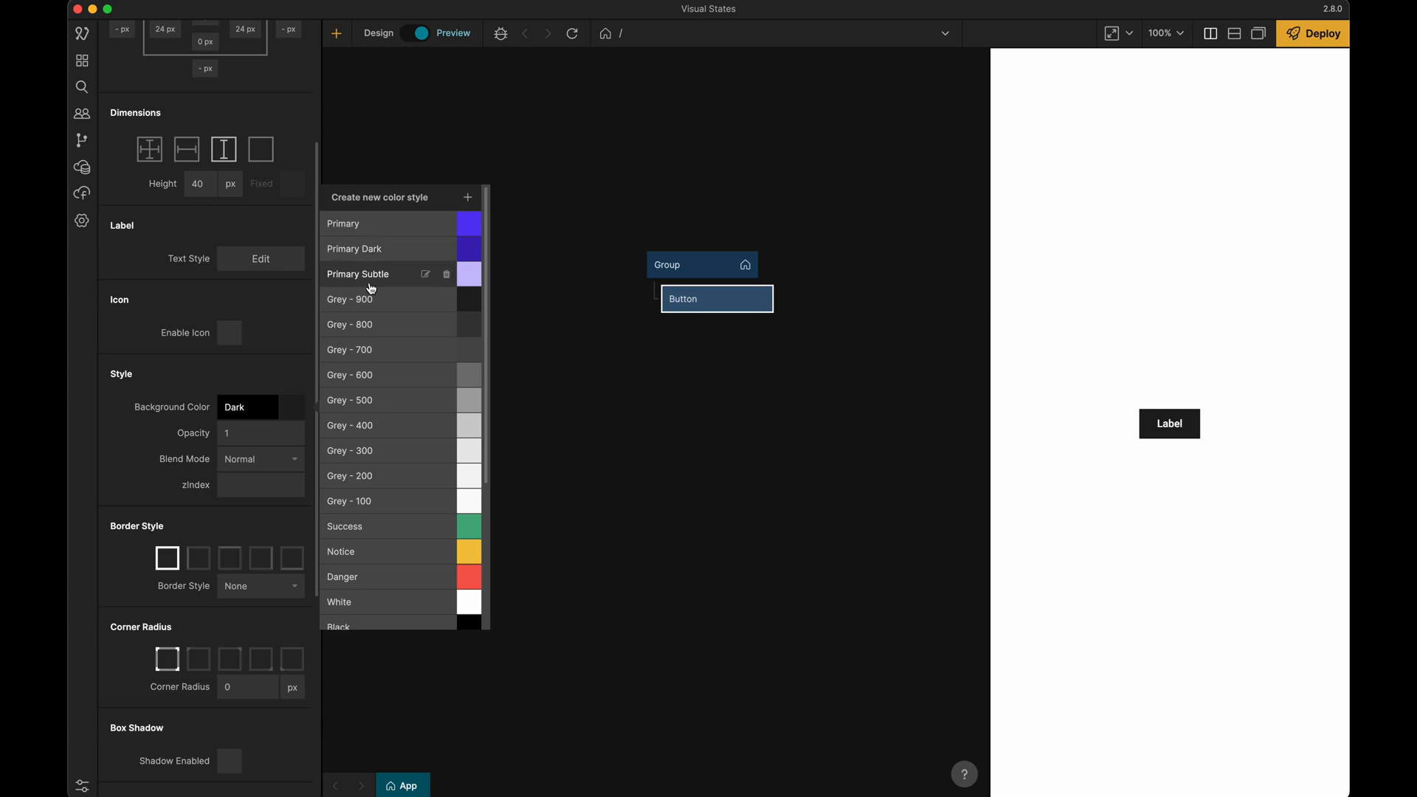
{"action": "scroll", "scroll_direction": "down", "scroll_amount": 3}
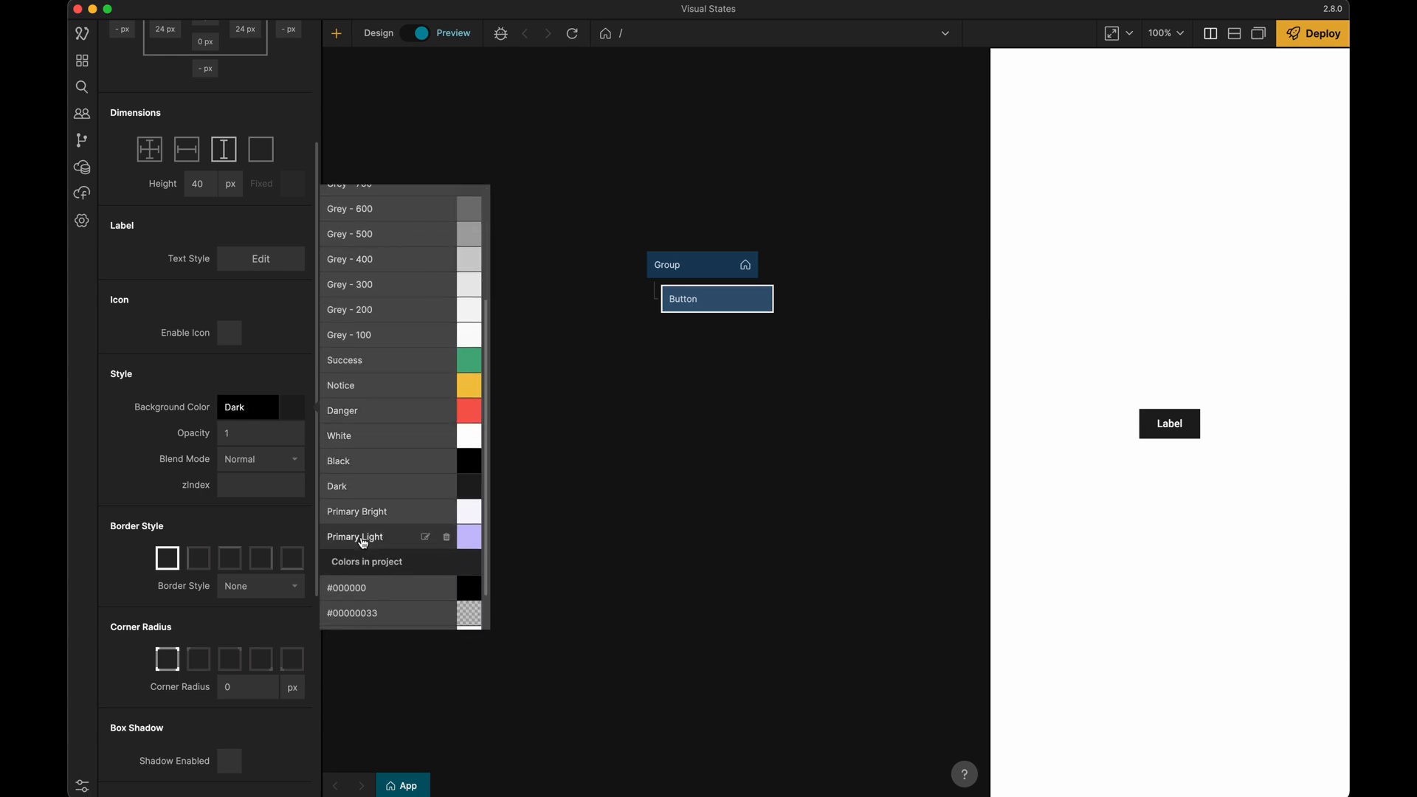
{"action": "left_click", "coordinate": [82, 59]}
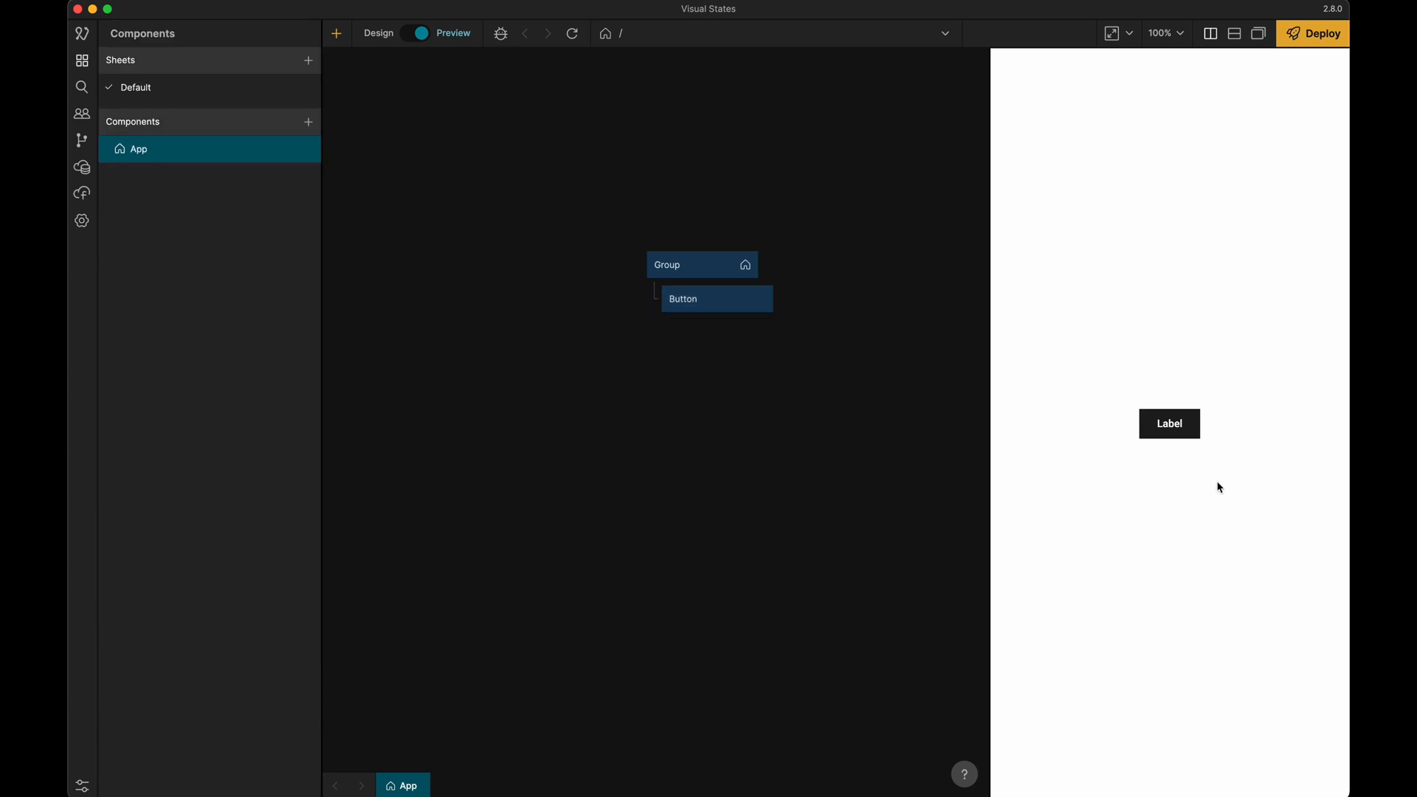
{"action": "mouse_move", "coordinate": [1186, 469]}
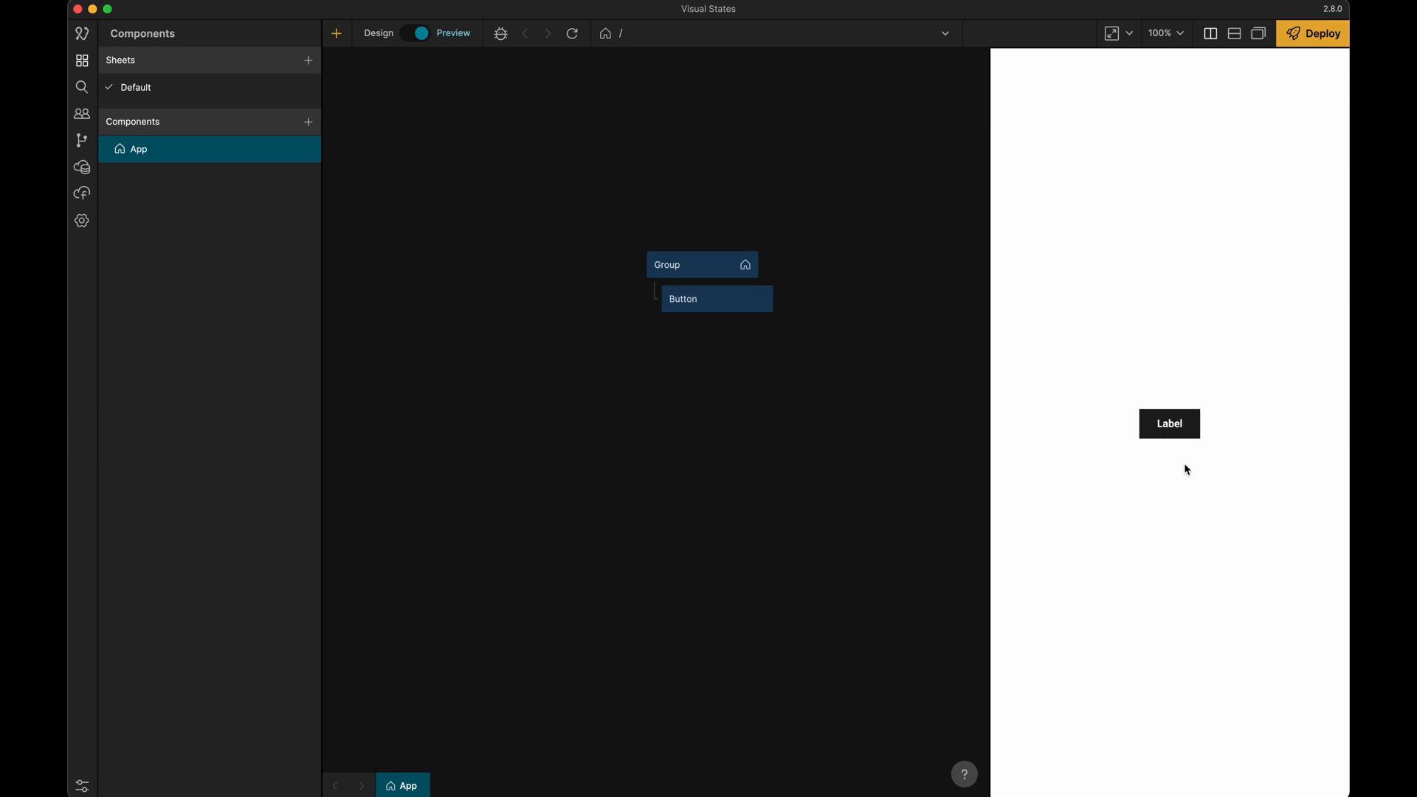